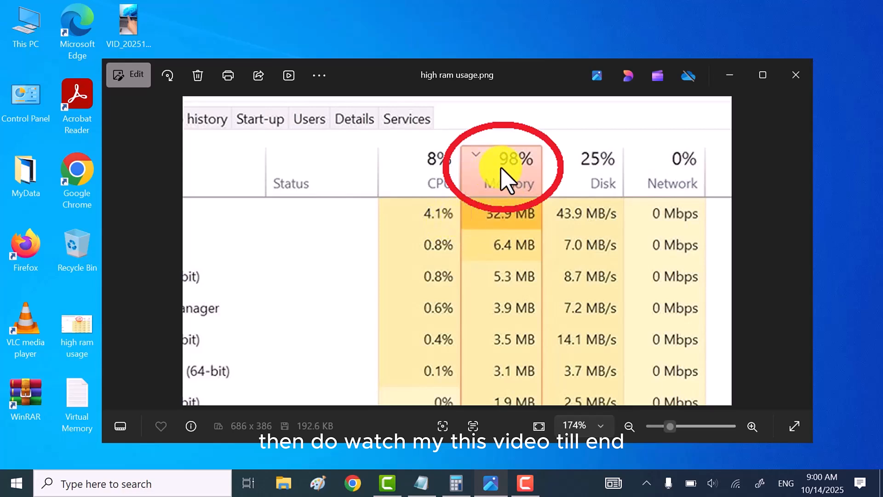
{"action": "mouse_move", "coordinate": [506, 241]}
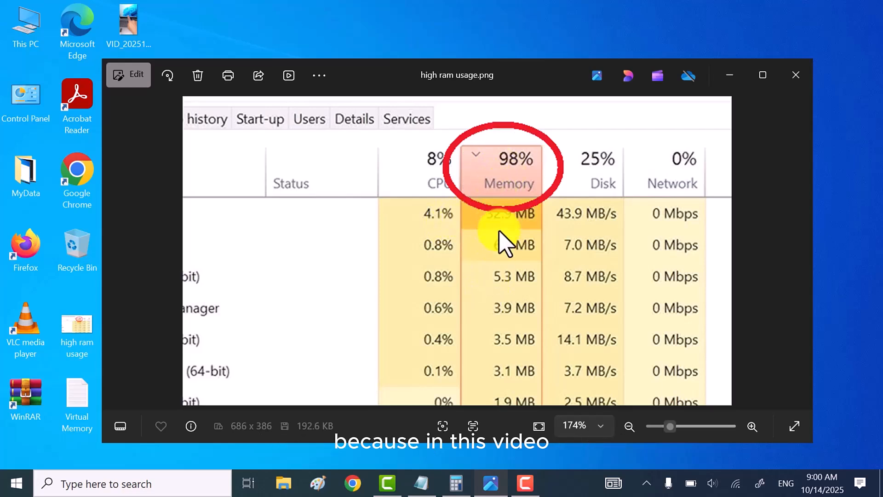
{"action": "mouse_move", "coordinate": [519, 308]}
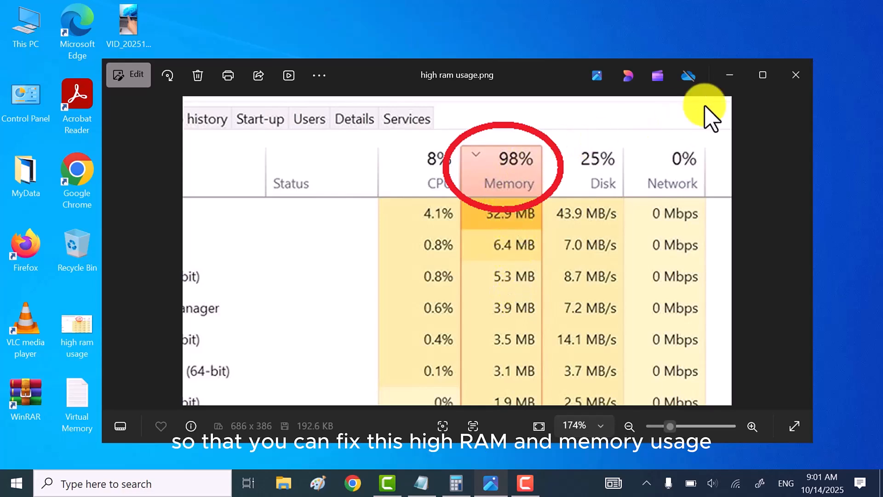
{"action": "mouse_move", "coordinate": [730, 90]}
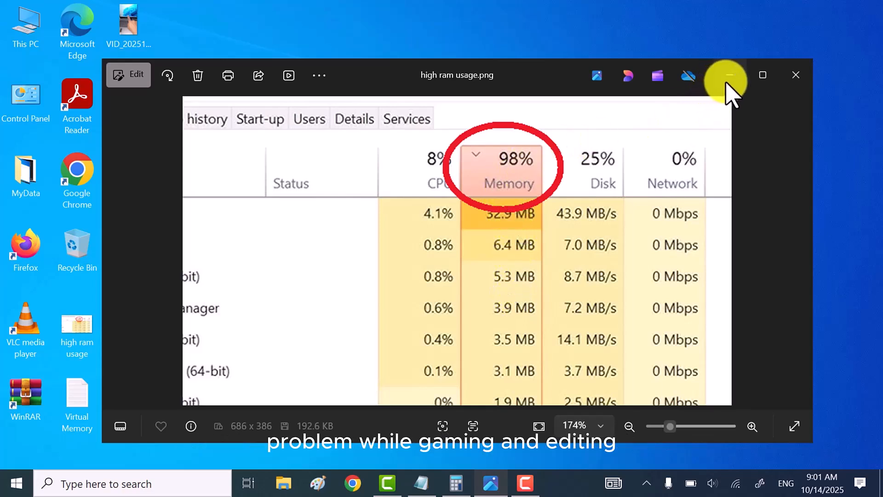
Step: Minimize the Photos screenshot and refresh the cleared desktop
{"action": "left_click", "coordinate": [731, 75]}
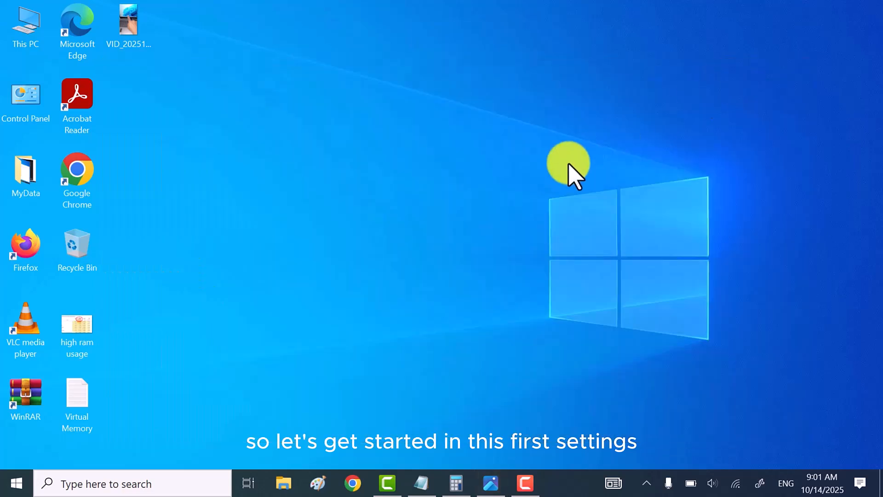
{"action": "right_click", "coordinate": [325, 225]}
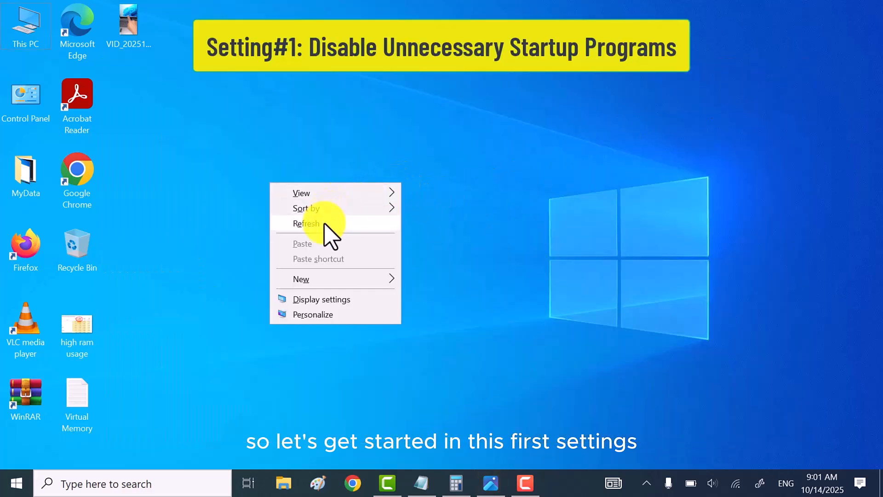
{"action": "left_click", "coordinate": [307, 224]}
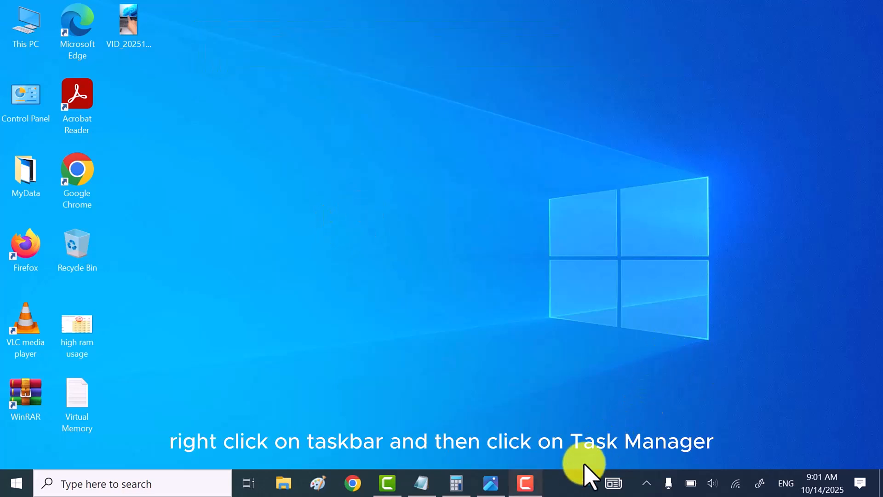
Step: Disable Internet Download Manager and Microsoft Edge in Task Manager's Startup list
{"action": "right_click", "coordinate": [582, 482]}
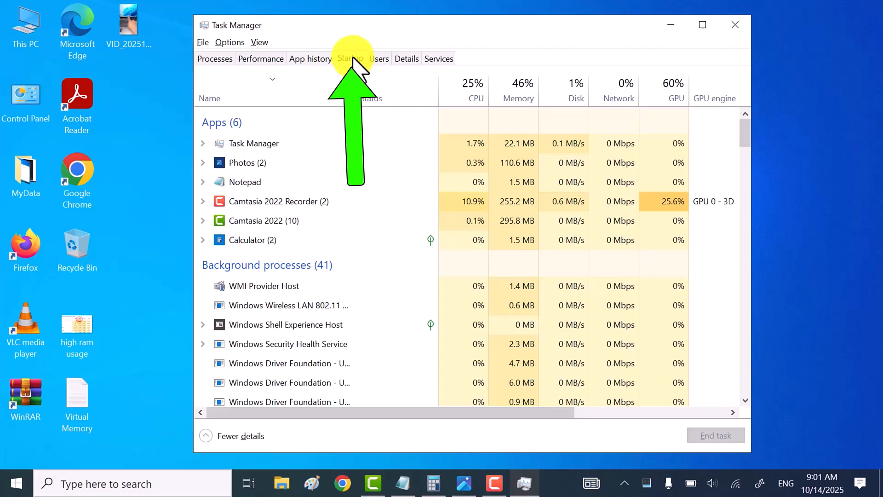
{"action": "left_click", "coordinate": [349, 58]}
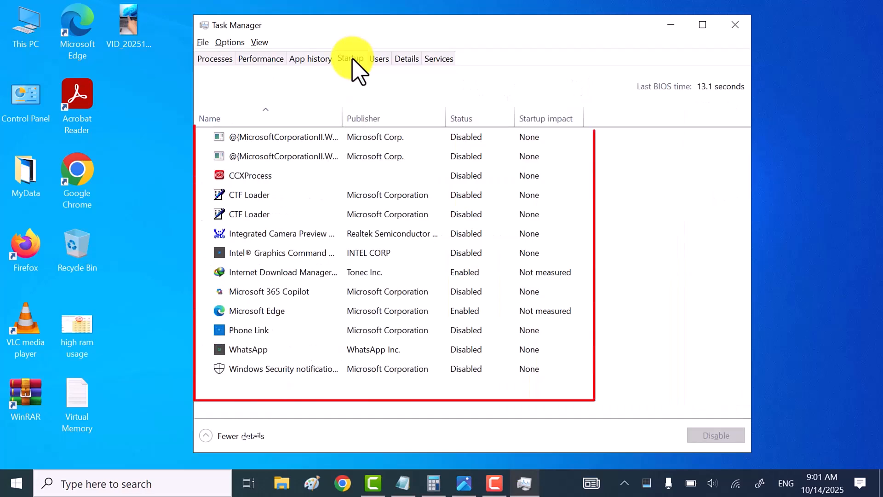
{"action": "left_click", "coordinate": [350, 59]}
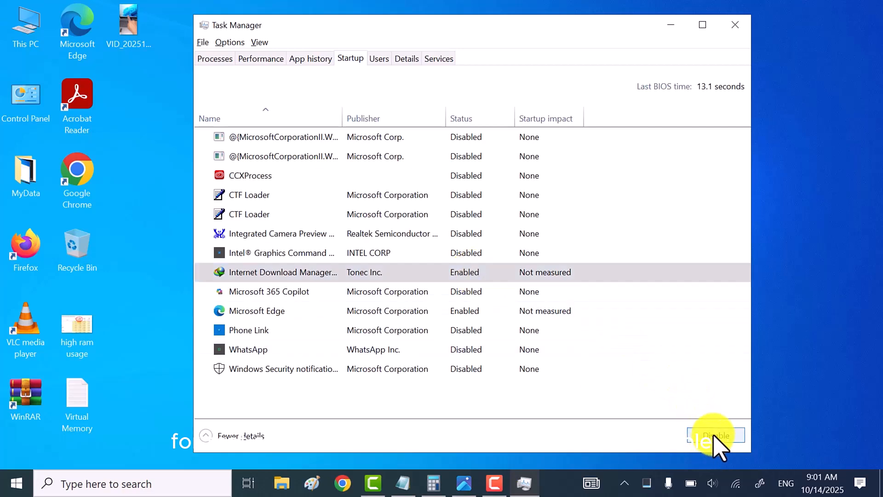
{"action": "left_click", "coordinate": [716, 435]}
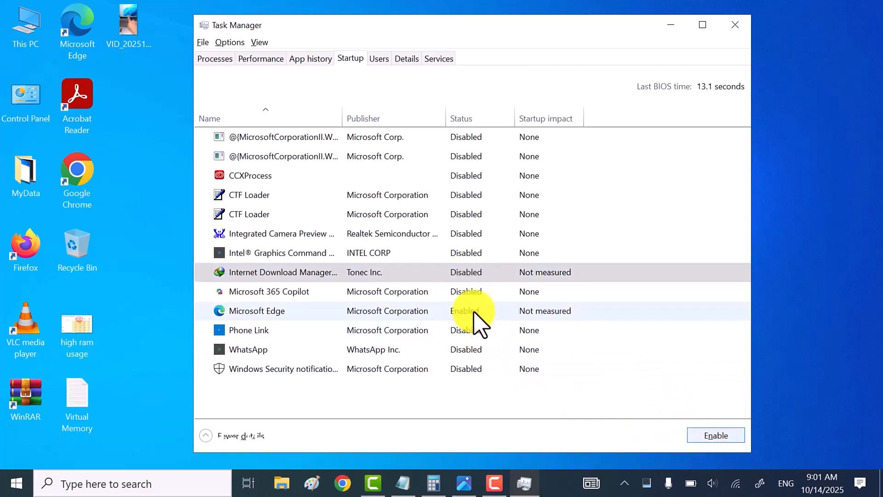
{"action": "left_click", "coordinate": [715, 434]}
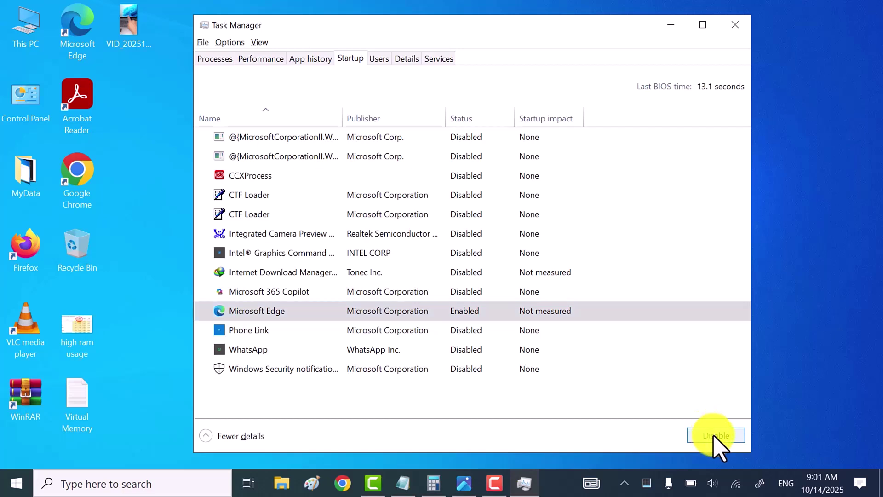
{"action": "left_click", "coordinate": [716, 435]}
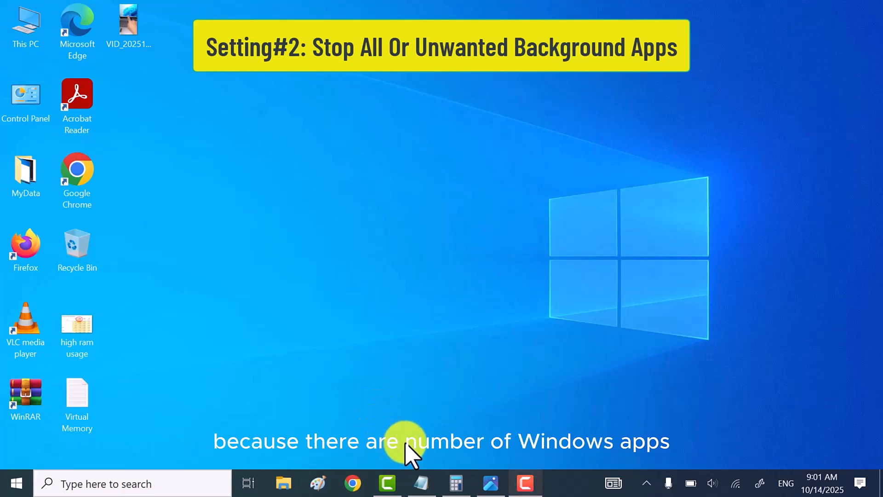
Step: Refresh the desktop before searching for the background apps setting
{"action": "right_click", "coordinate": [419, 201]}
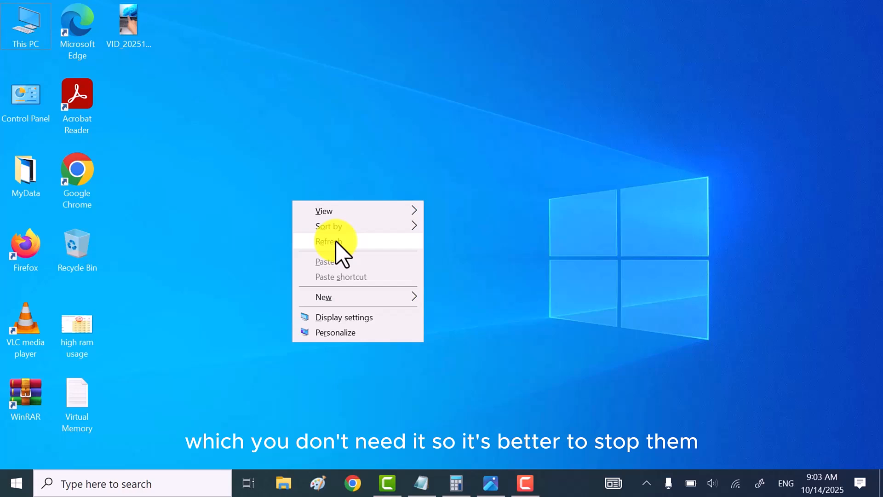
{"action": "left_click", "coordinate": [329, 241]}
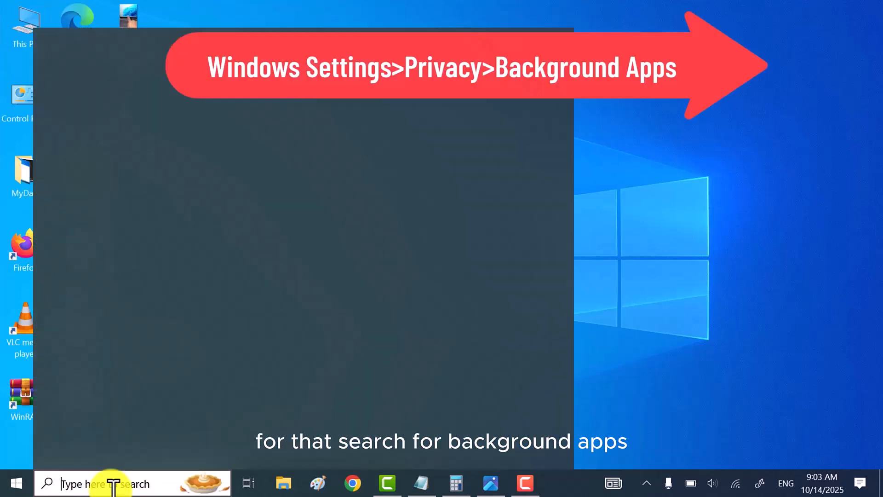
Step: Search 'background apps' and open the Background apps privacy settings page
{"action": "type", "text": "background apps"}
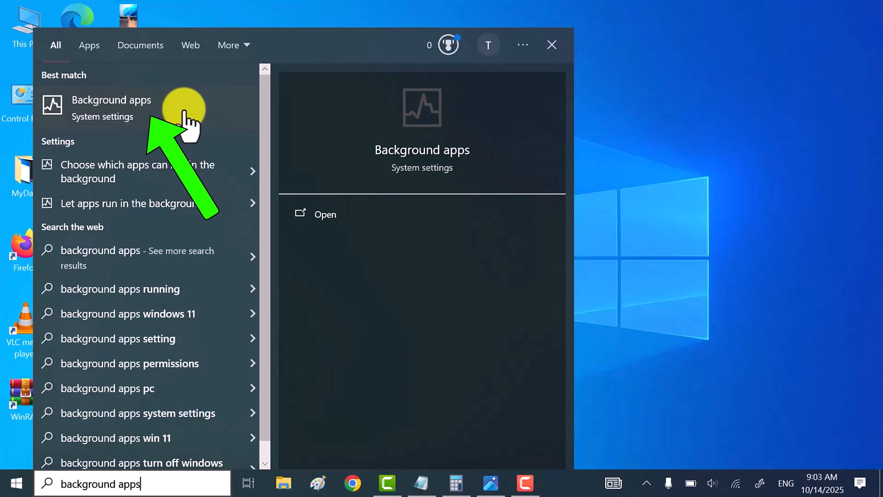
{"action": "left_click", "coordinate": [112, 105]}
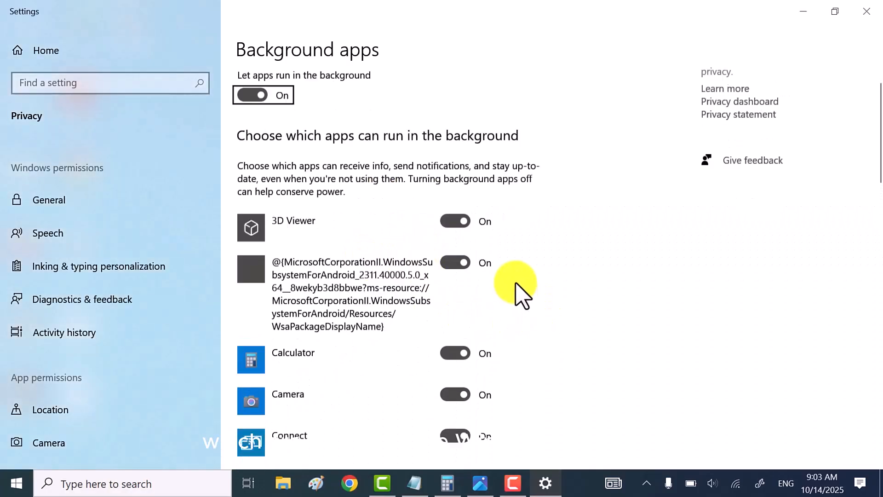
Step: Turn off 'Let apps run in the background' so no app runs in the background
{"action": "scroll", "scroll_direction": "down", "scroll_amount": 3}
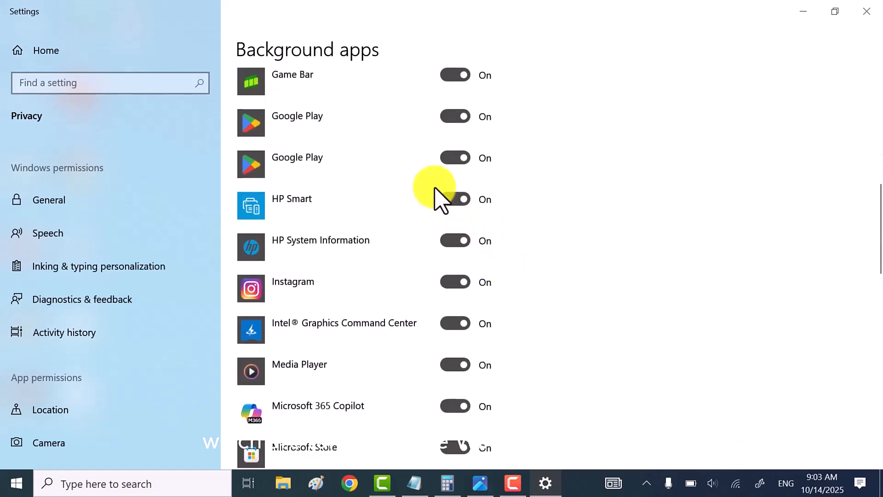
{"action": "scroll", "scroll_direction": "down", "scroll_amount": 3}
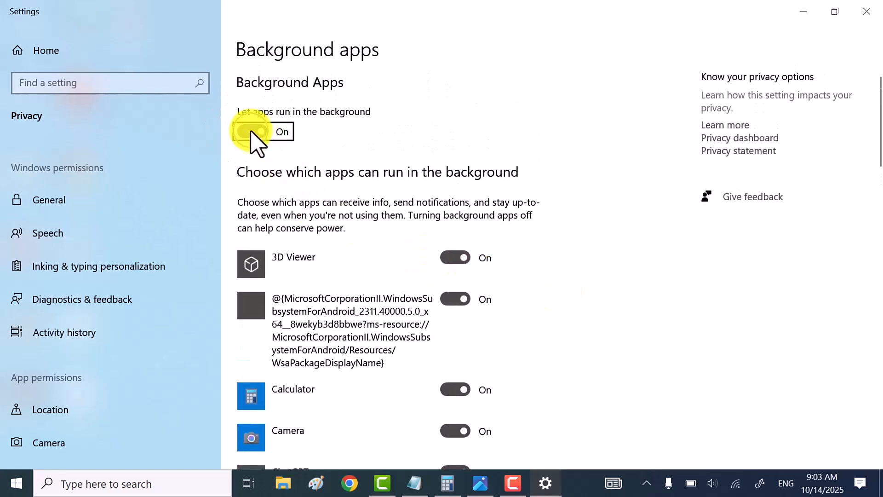
{"action": "left_click", "coordinate": [252, 131]}
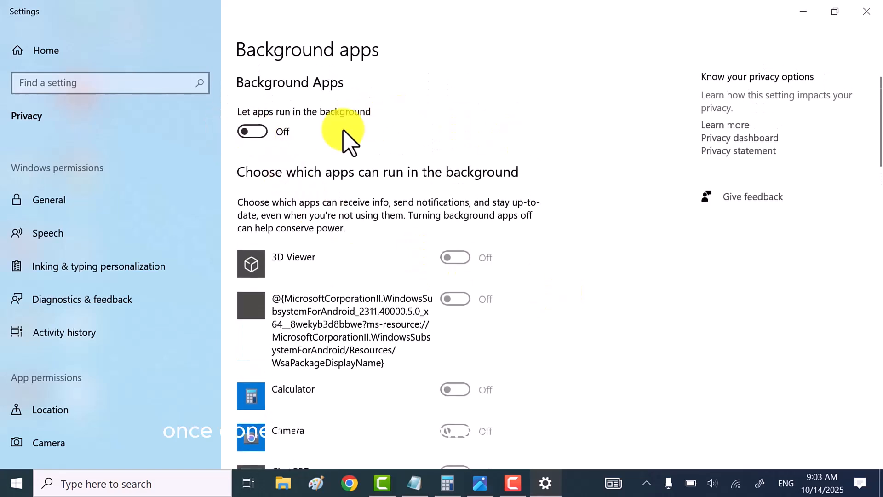
{"action": "mouse_move", "coordinate": [868, 26]}
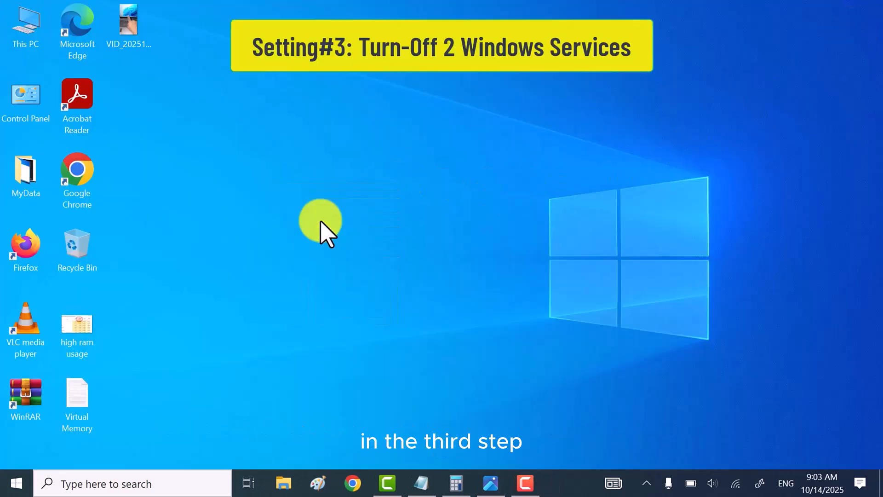
{"action": "mouse_move", "coordinate": [397, 449]}
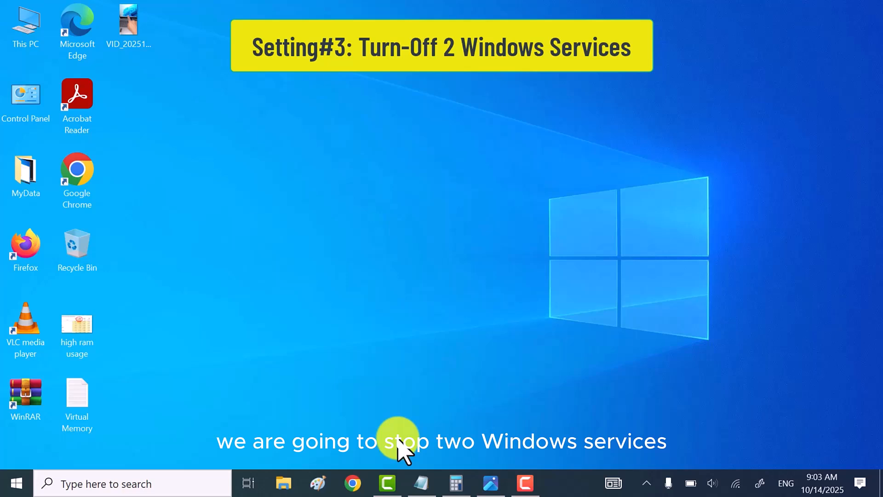
{"action": "mouse_move", "coordinate": [414, 202]}
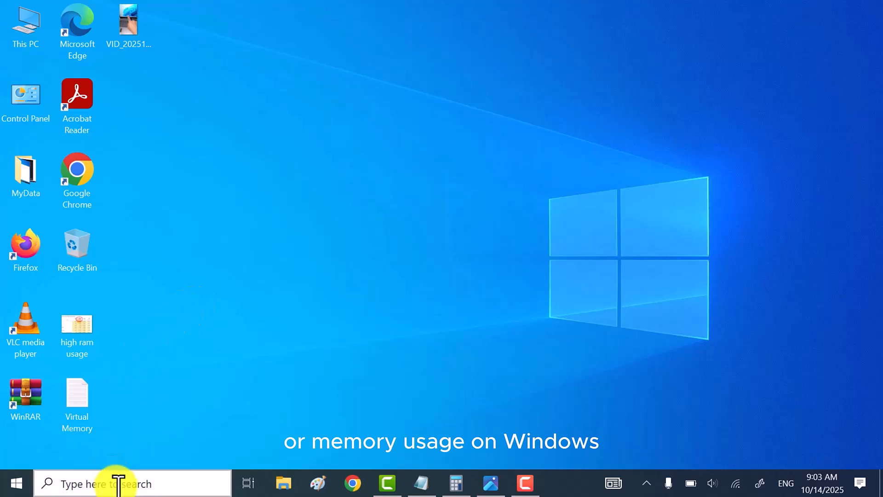
Step: Search 'services' and open the Services console
{"action": "left_click", "coordinate": [110, 484]}
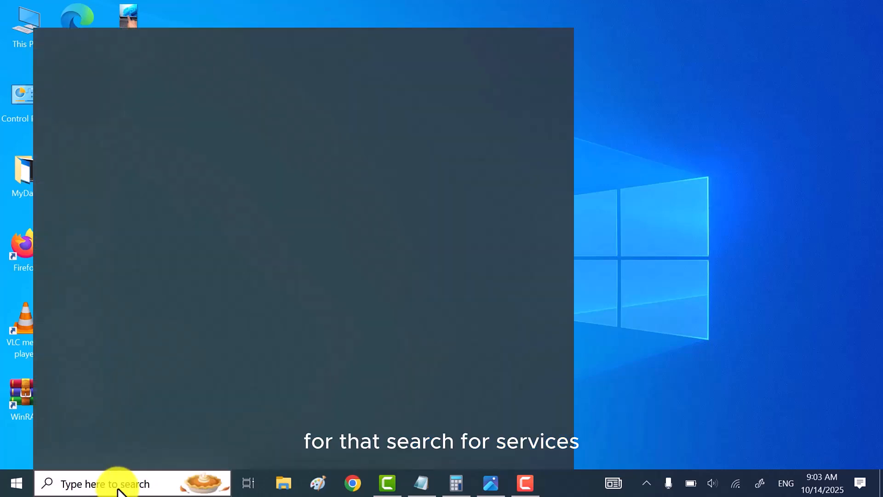
{"action": "type", "text": "services"}
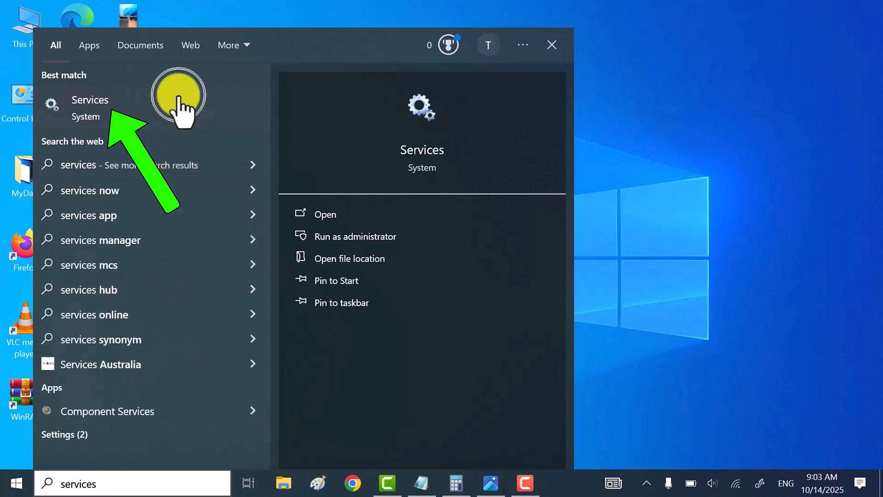
{"action": "left_click", "coordinate": [90, 100]}
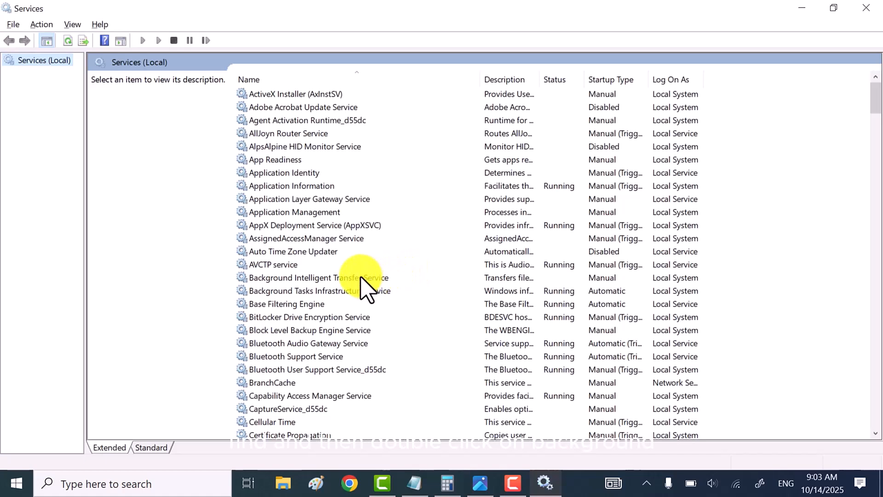
Step: Select Background Intelligent Transfer Service to show its description
{"action": "left_click", "coordinate": [313, 278]}
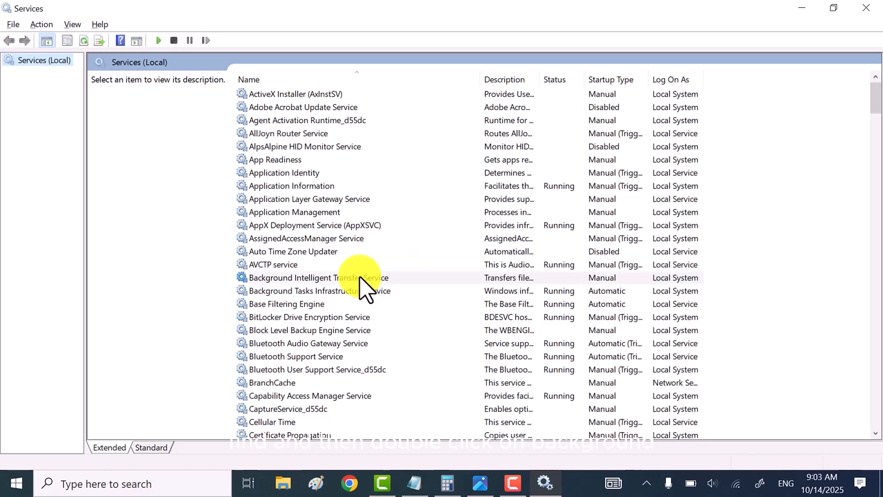
{"action": "left_click", "coordinate": [319, 278]}
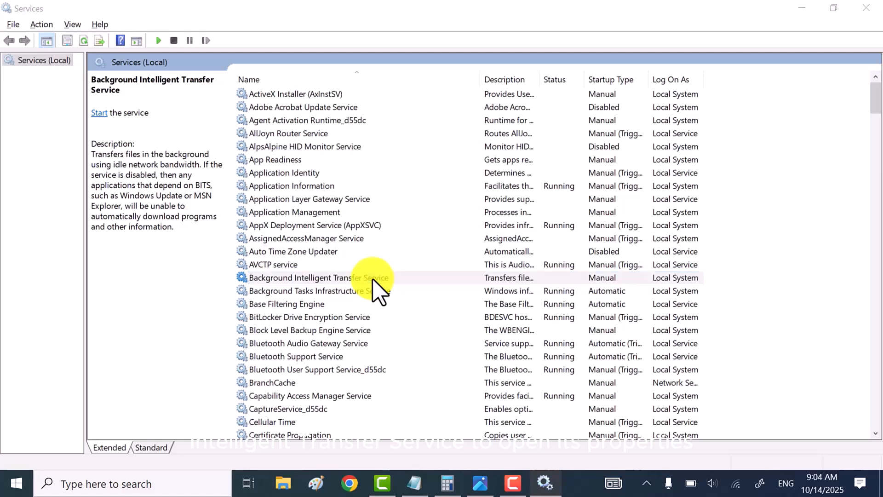
Step: Set Background Intelligent Transfer Service's startup type to Manual and save it
{"action": "left_click", "coordinate": [470, 227]}
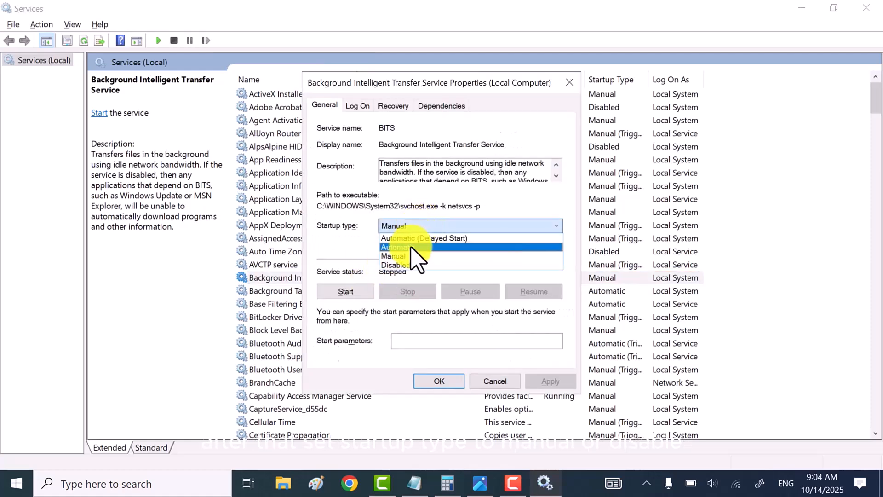
{"action": "left_click", "coordinate": [392, 256]}
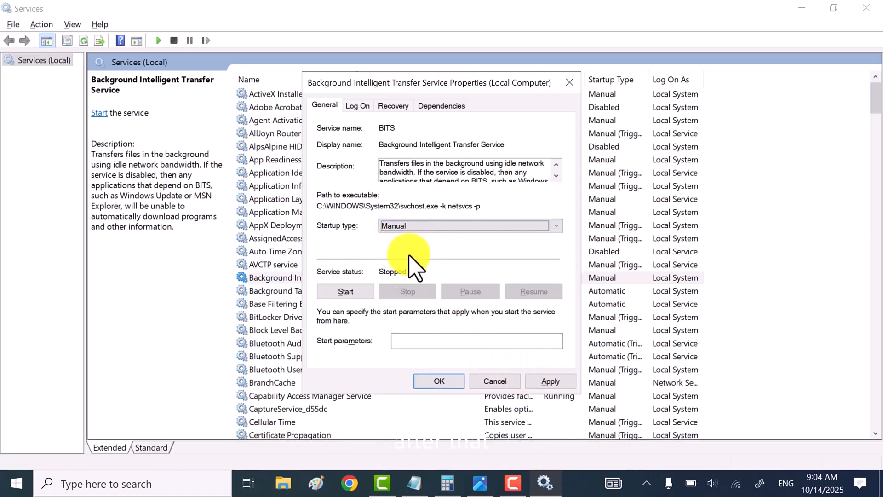
{"action": "mouse_move", "coordinate": [401, 291]}
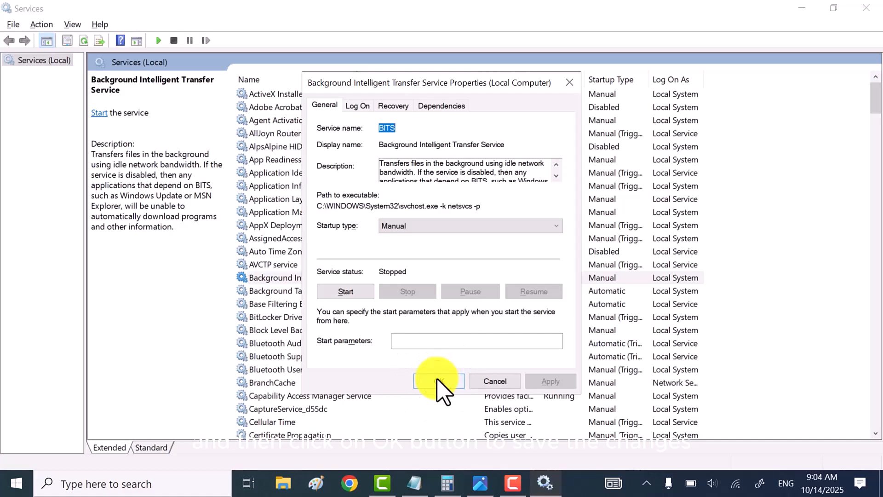
{"action": "left_click", "coordinate": [438, 381]}
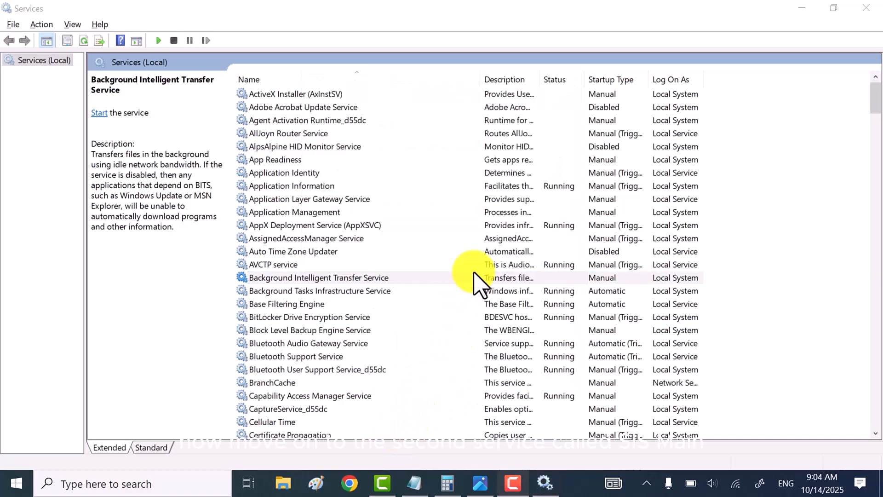
Step: Set the SysMain service's startup type to Disabled and apply it
{"action": "scroll", "scroll_direction": "down", "scroll_amount": 3}
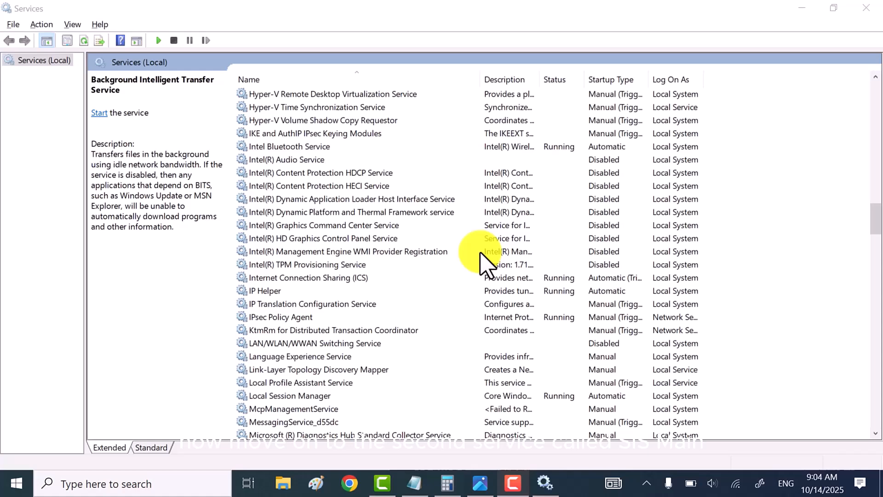
{"action": "scroll", "scroll_direction": "down", "scroll_amount": 3}
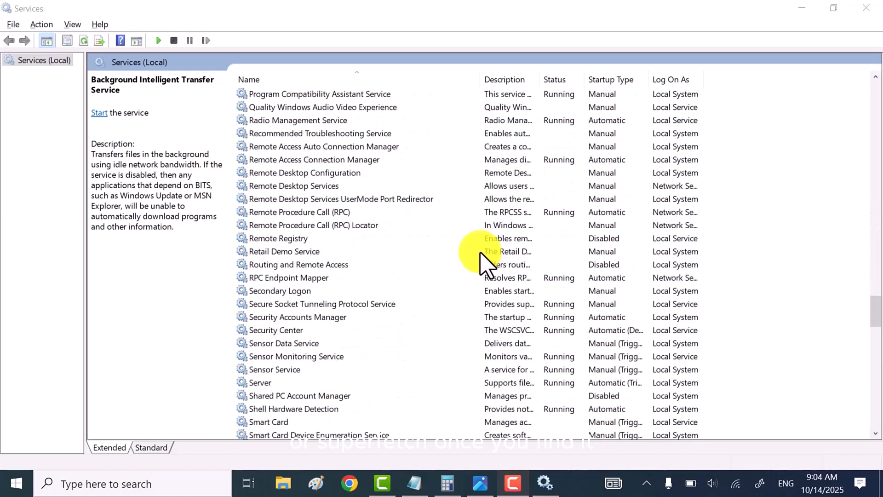
{"action": "scroll", "scroll_direction": "down", "scroll_amount": 3}
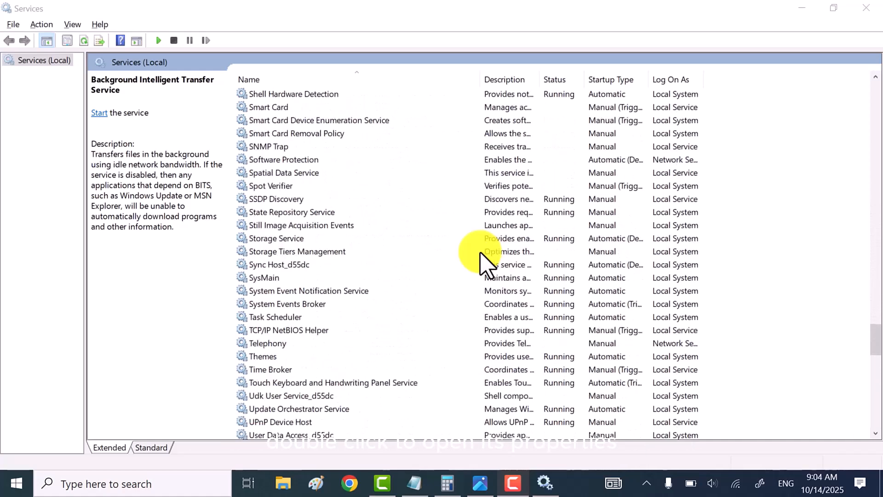
{"action": "left_click", "coordinate": [264, 278]}
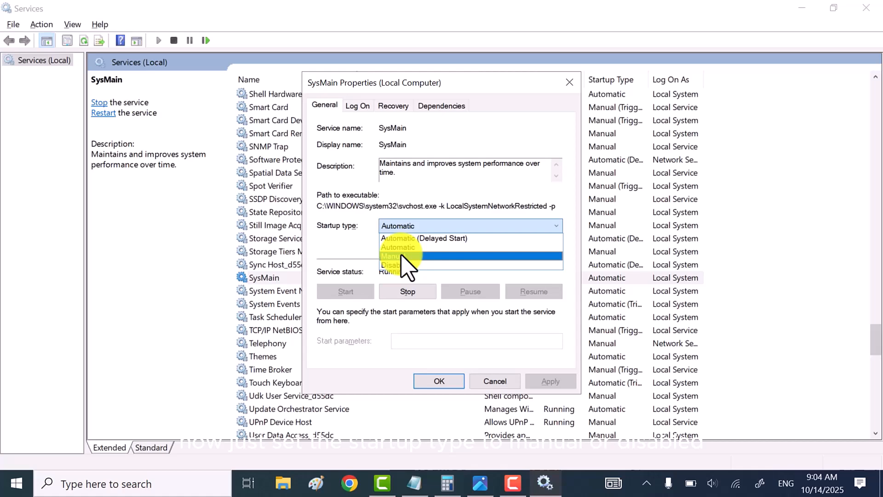
{"action": "left_click", "coordinate": [395, 265]}
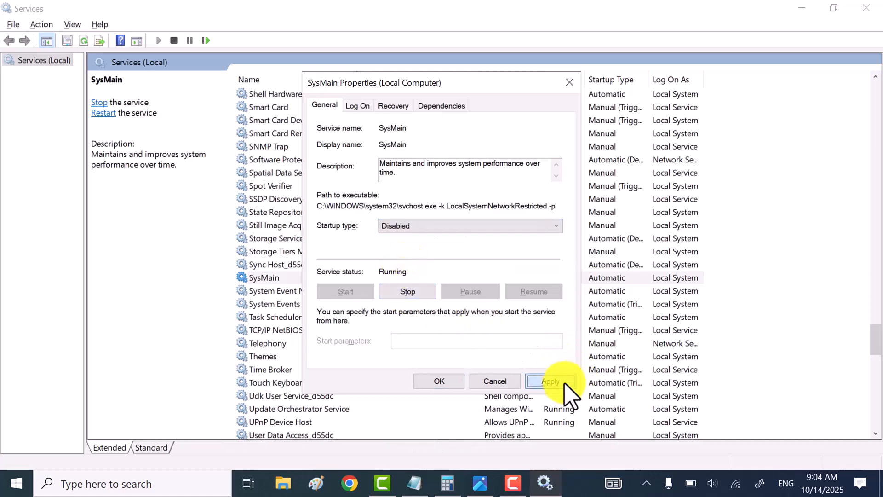
{"action": "left_click", "coordinate": [550, 381]}
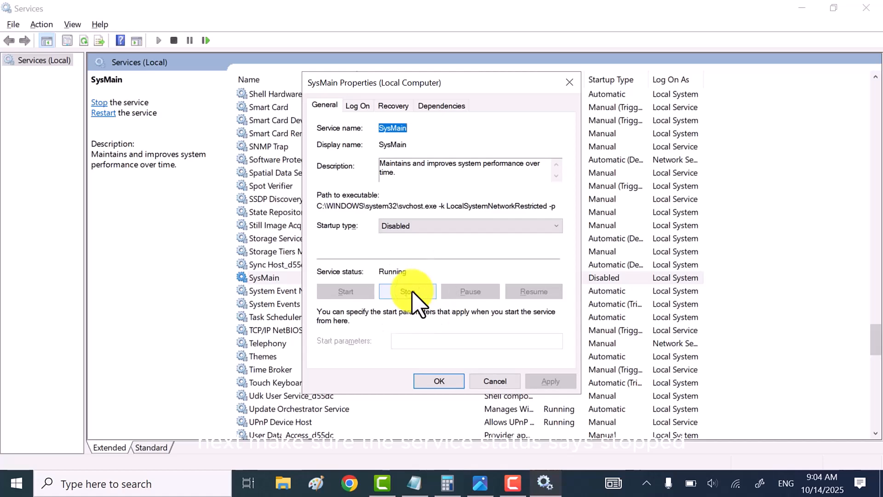
Step: Stop the running SysMain service, confirm, and close Services
{"action": "left_click", "coordinate": [407, 292]}
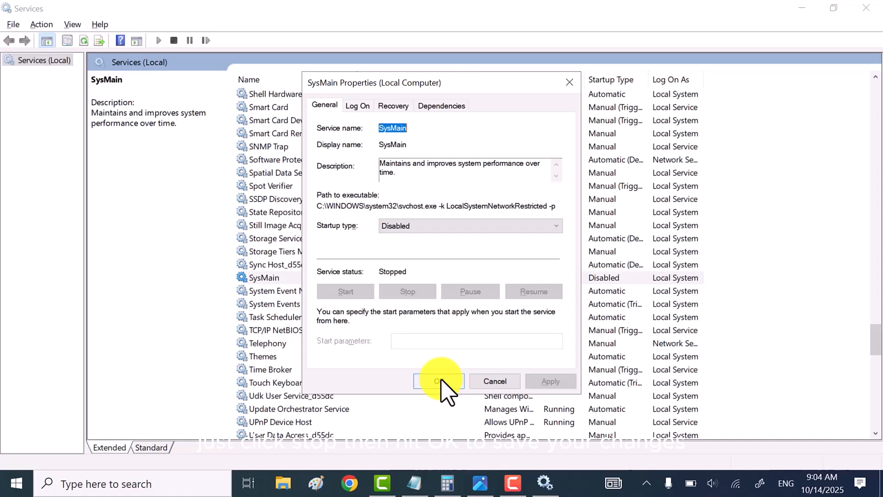
{"action": "left_click", "coordinate": [439, 381]}
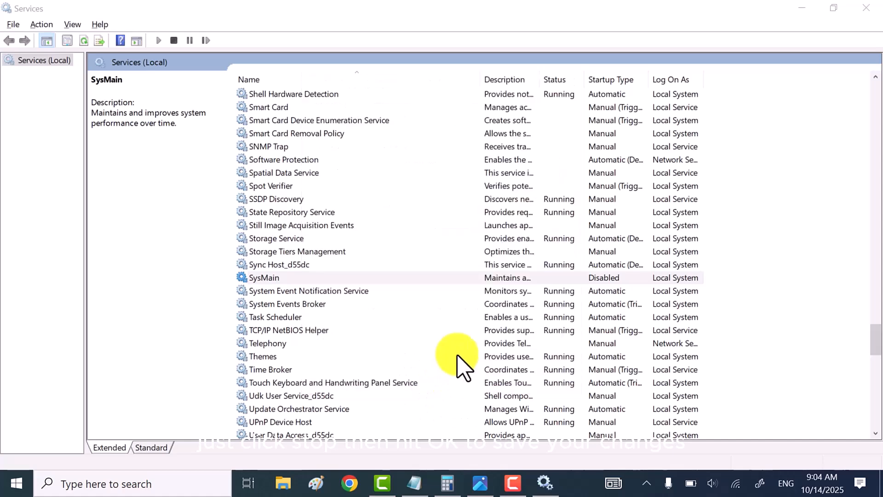
{"action": "left_click", "coordinate": [264, 278]}
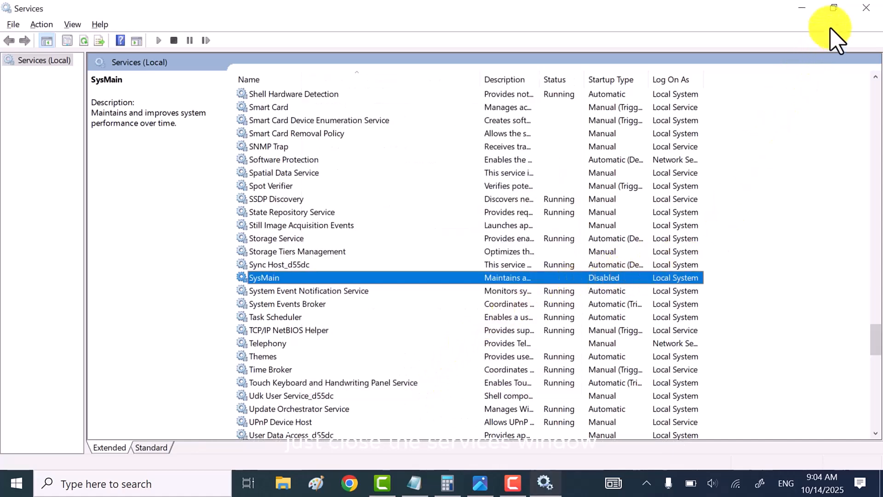
{"action": "left_click", "coordinate": [866, 7]}
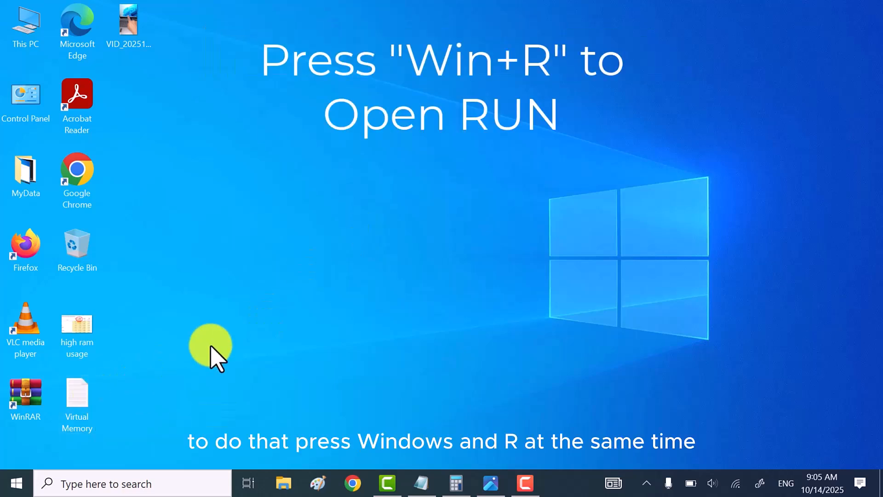
Step: Run sysdm.cpl and show System Properties' Advanced settings with Performance options
{"action": "key", "text": "Win+r"}
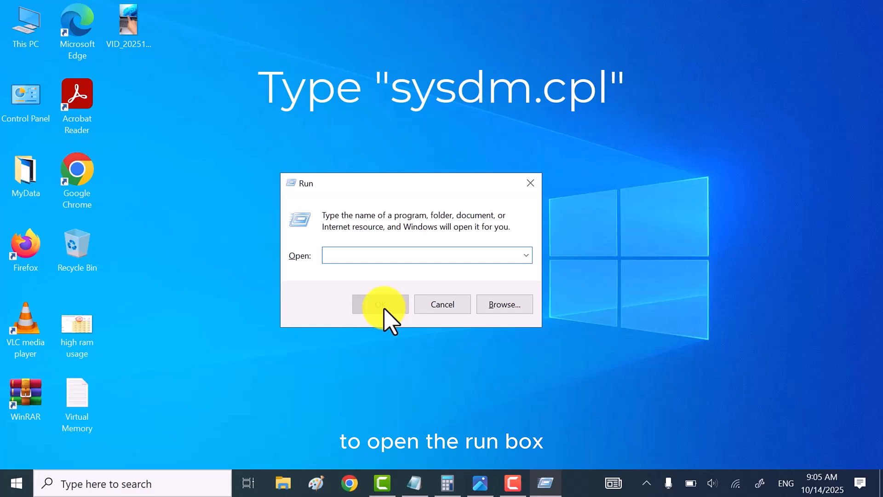
{"action": "type", "text": "sysdm.cpl"}
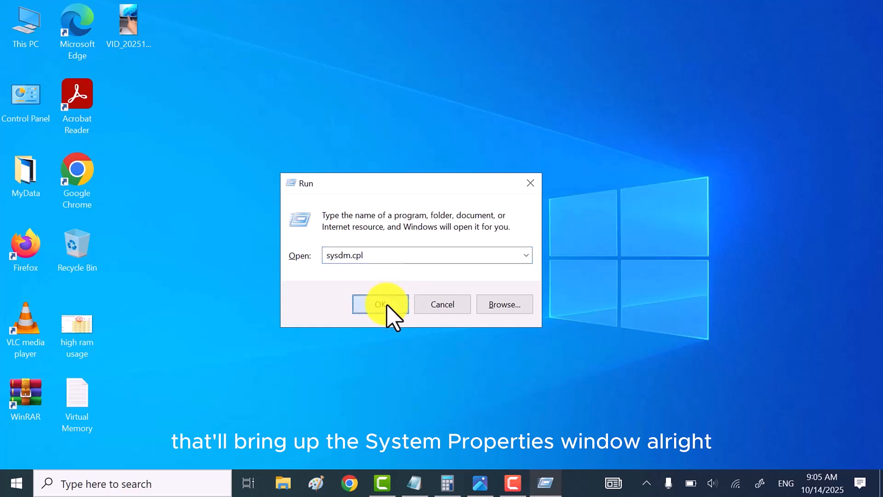
{"action": "left_click", "coordinate": [379, 303]}
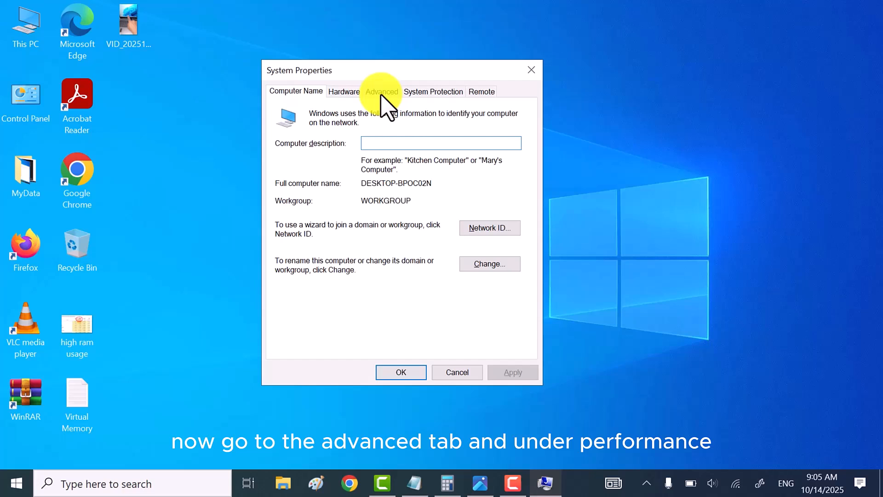
{"action": "left_click", "coordinate": [381, 91]}
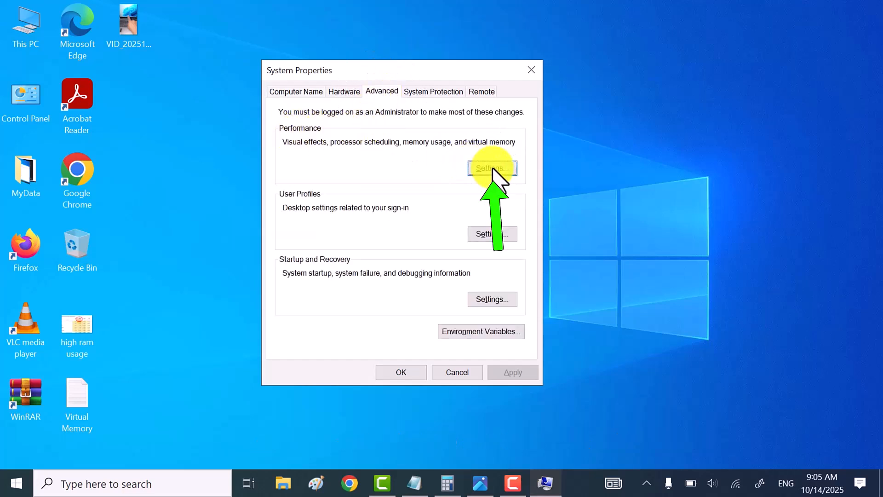
Step: Choose best performance, then re-enable window shadows, thumbnails and smooth font edges
{"action": "left_click", "coordinate": [492, 167]}
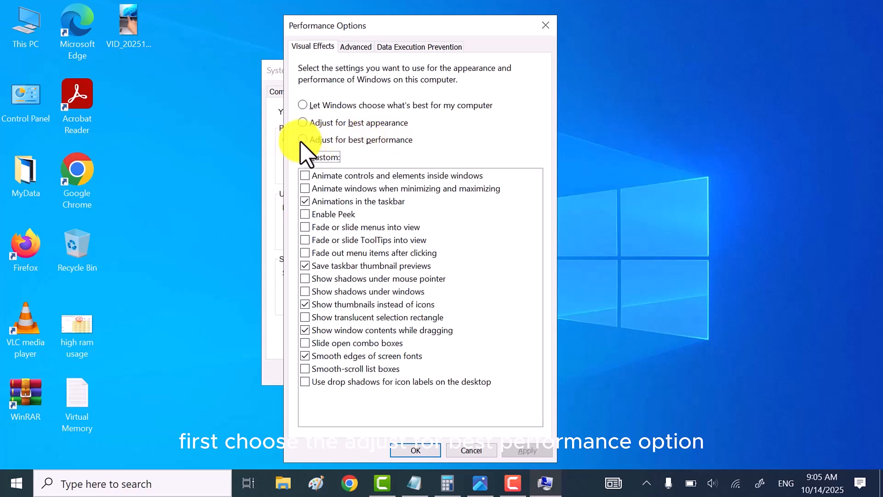
{"action": "left_click", "coordinate": [301, 139]}
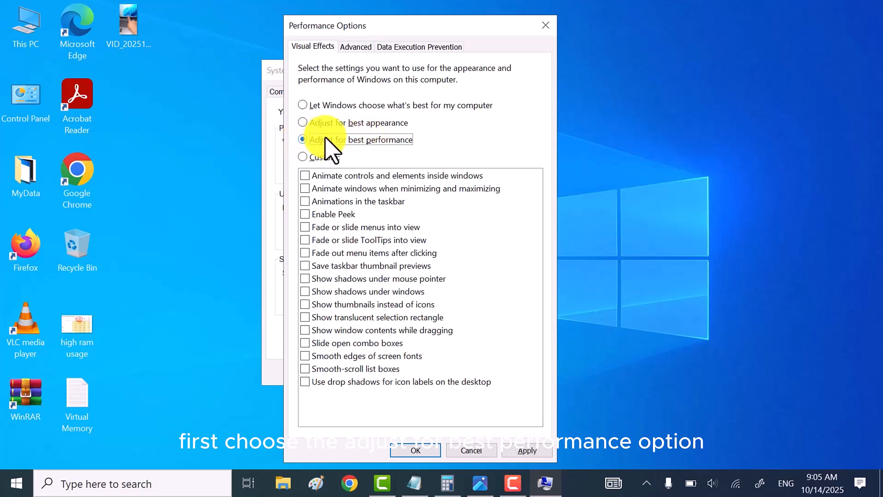
{"action": "left_click", "coordinate": [302, 140]}
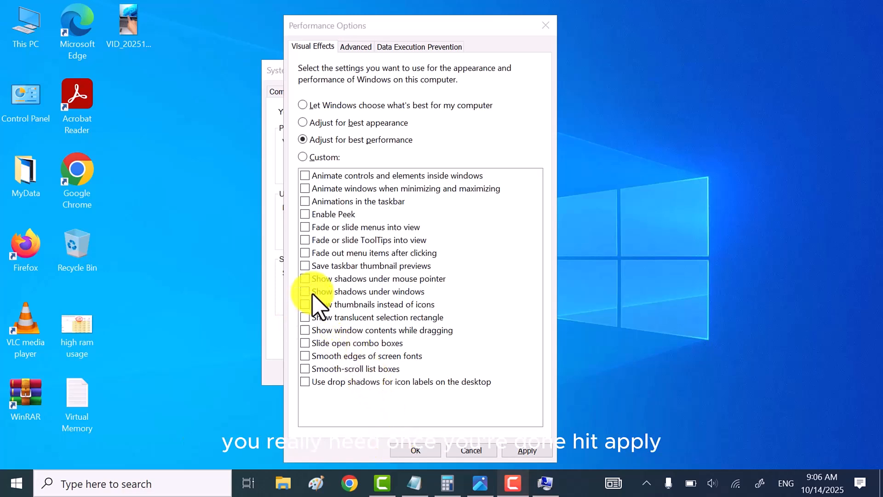
{"action": "left_click", "coordinate": [304, 290]}
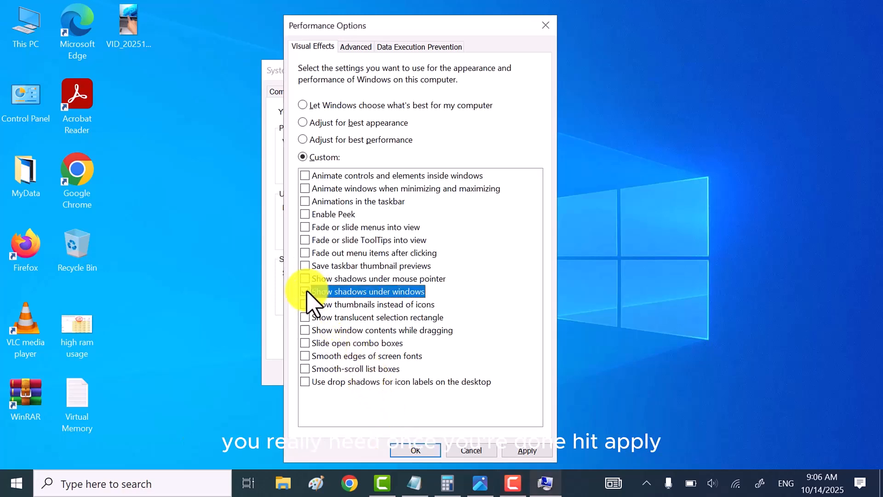
{"action": "left_click", "coordinate": [304, 291]}
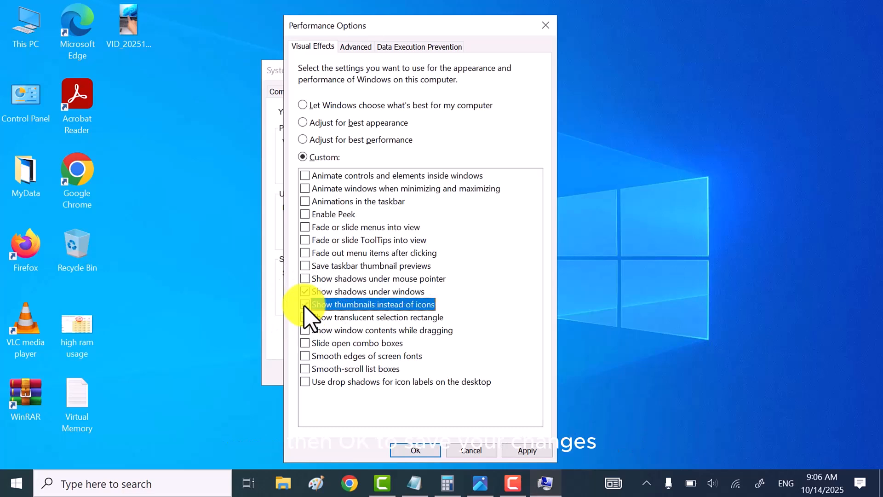
{"action": "left_click", "coordinate": [305, 304]}
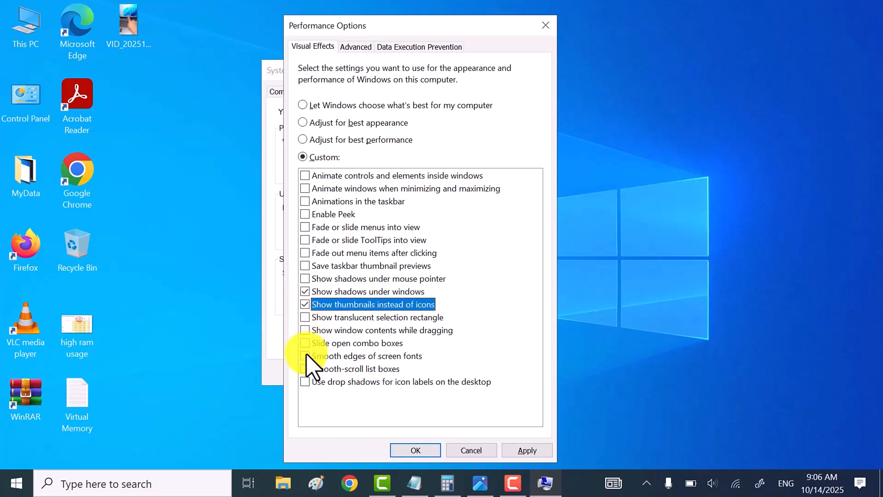
{"action": "left_click", "coordinate": [304, 355]}
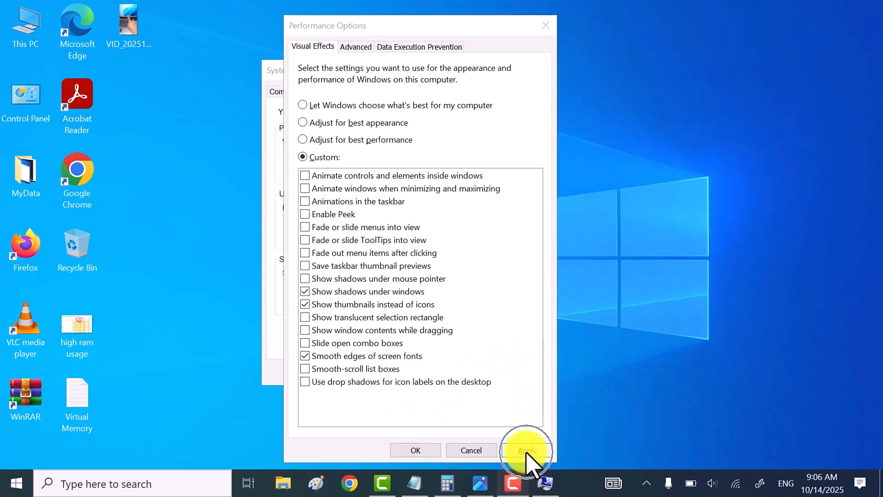
Step: Apply the custom visual effects and close Performance Options
{"action": "left_click", "coordinate": [527, 451]}
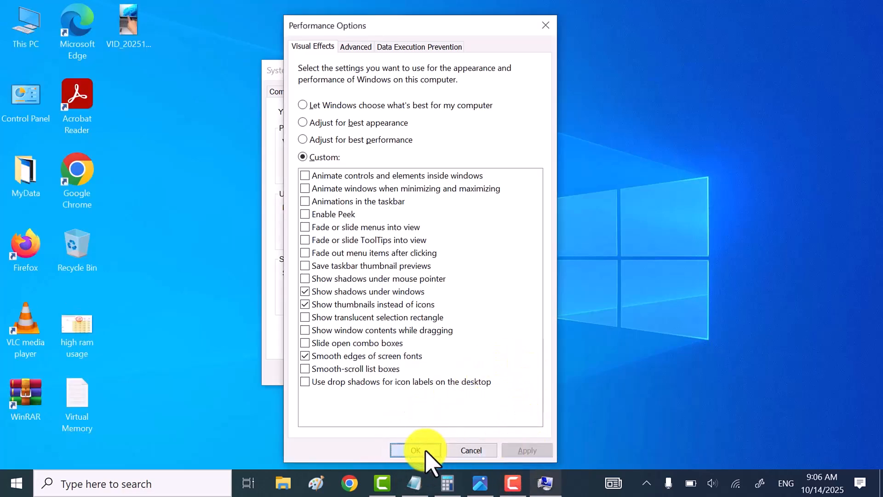
{"action": "left_click", "coordinate": [415, 451]}
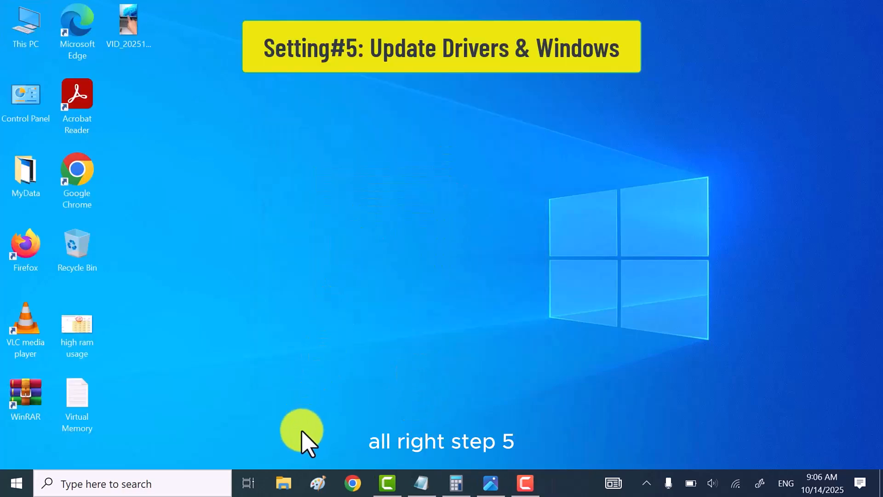
{"action": "mouse_move", "coordinate": [169, 338]}
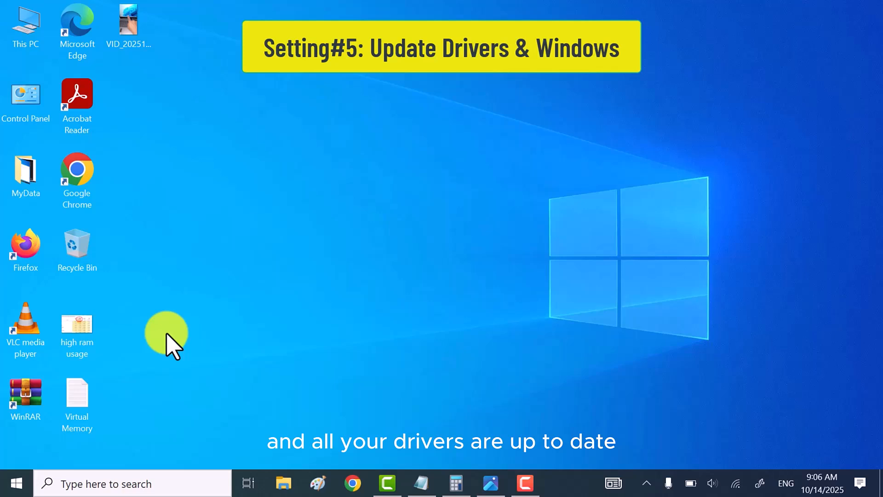
Step: Go to Settings > Update & Security > Windows Update and start checking for updates
{"action": "left_click", "coordinate": [14, 482]}
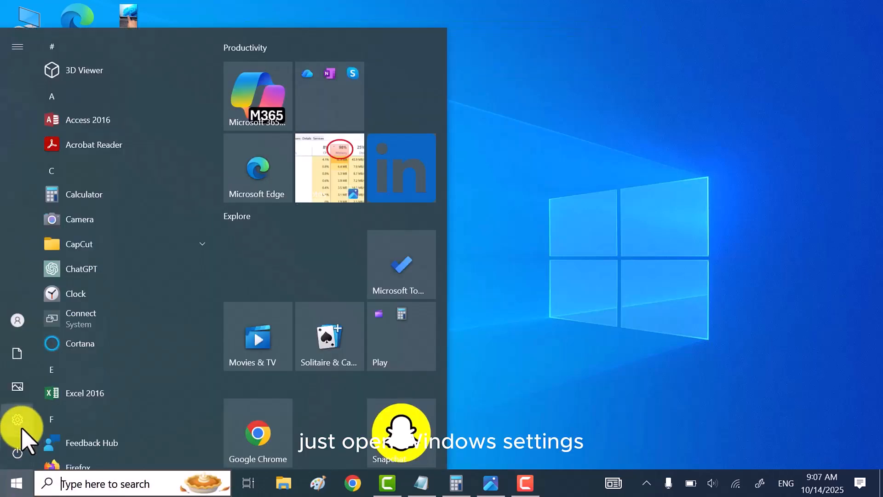
{"action": "left_click", "coordinate": [17, 430]}
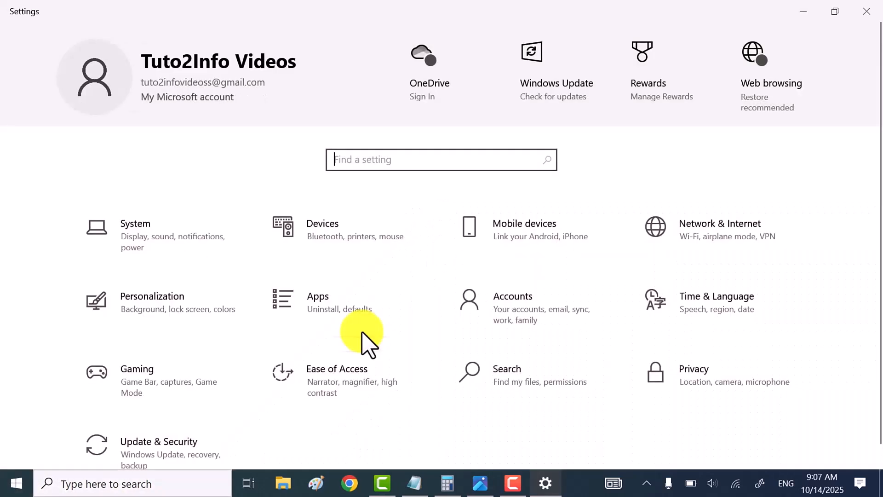
{"action": "left_click", "coordinate": [158, 441]}
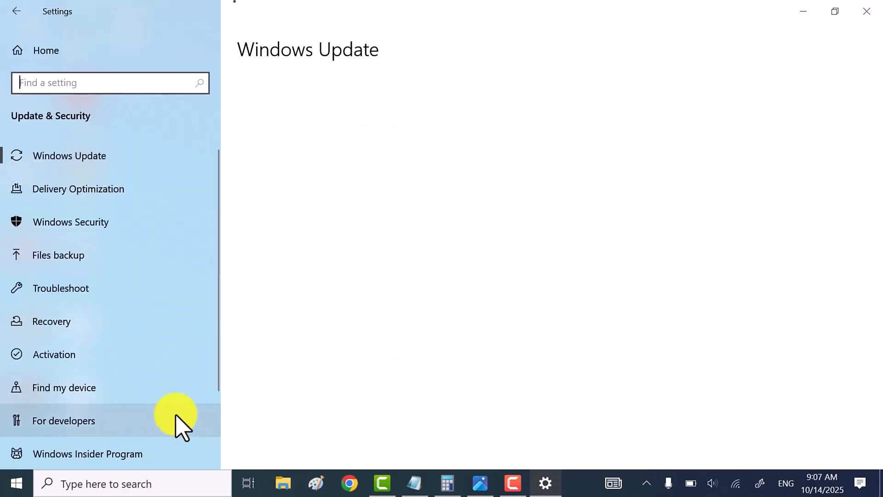
{"action": "left_click", "coordinate": [69, 156]}
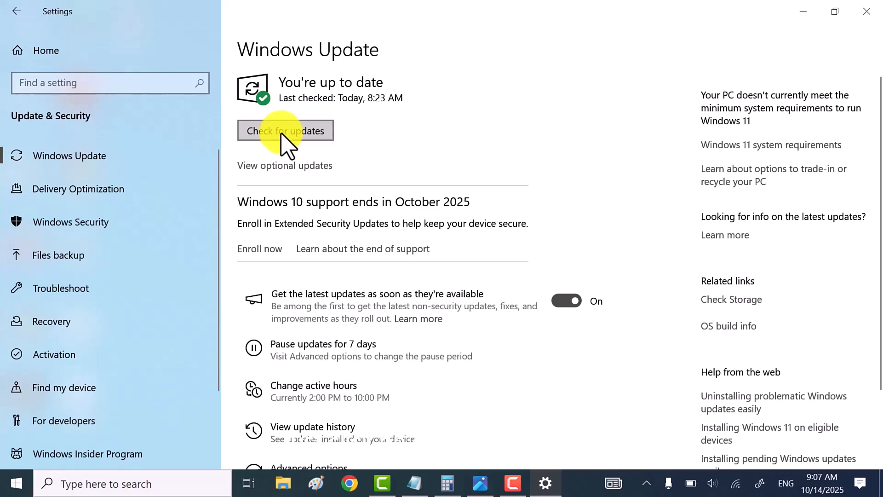
{"action": "left_click", "coordinate": [285, 131]}
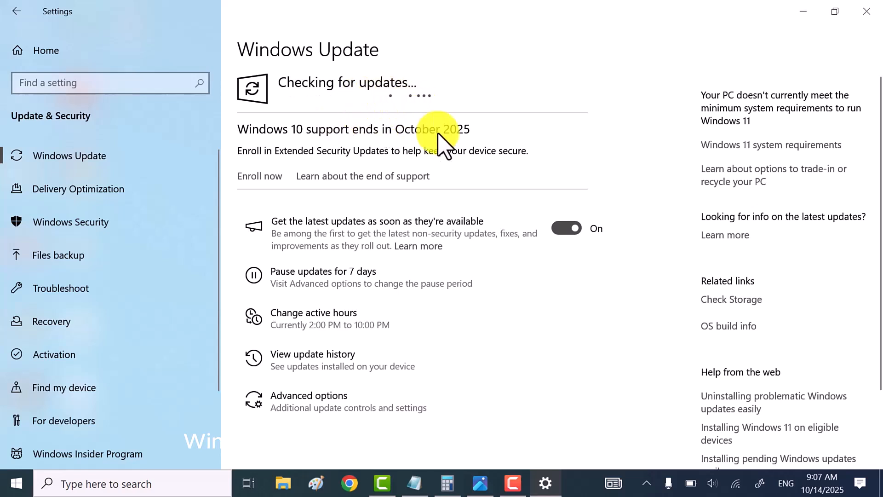
{"action": "mouse_move", "coordinate": [814, 25]}
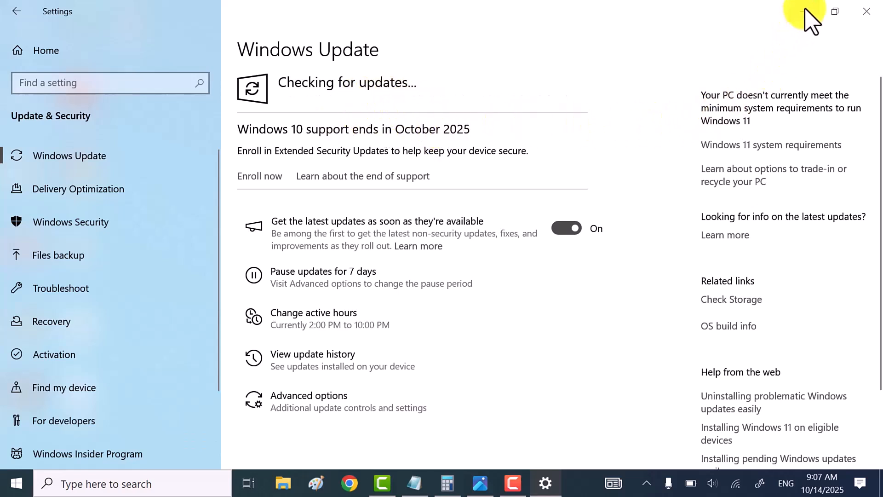
Step: Close Settings, launch Device Manager and expand Display adapters
{"action": "left_click", "coordinate": [867, 11]}
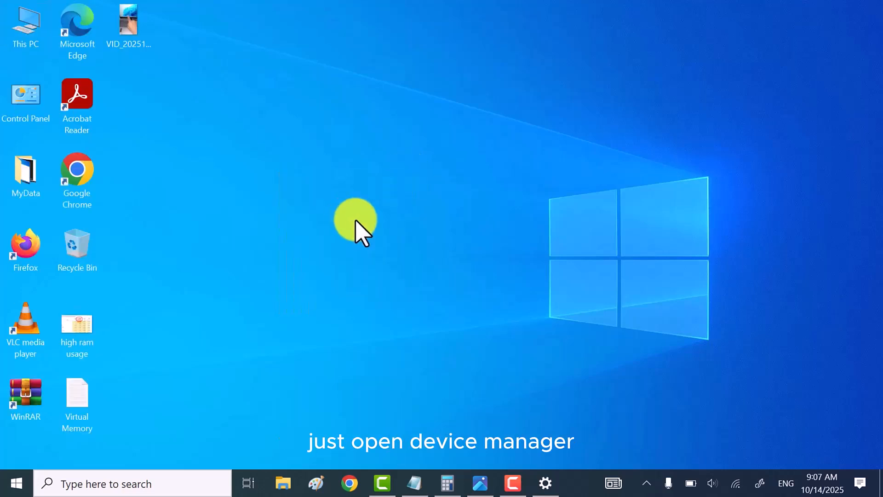
{"action": "mouse_move", "coordinate": [15, 493]}
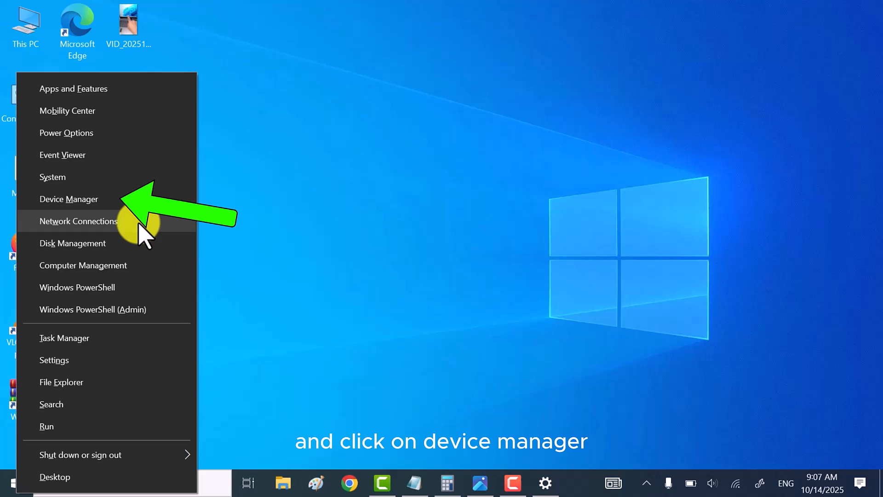
{"action": "left_click", "coordinate": [68, 198]}
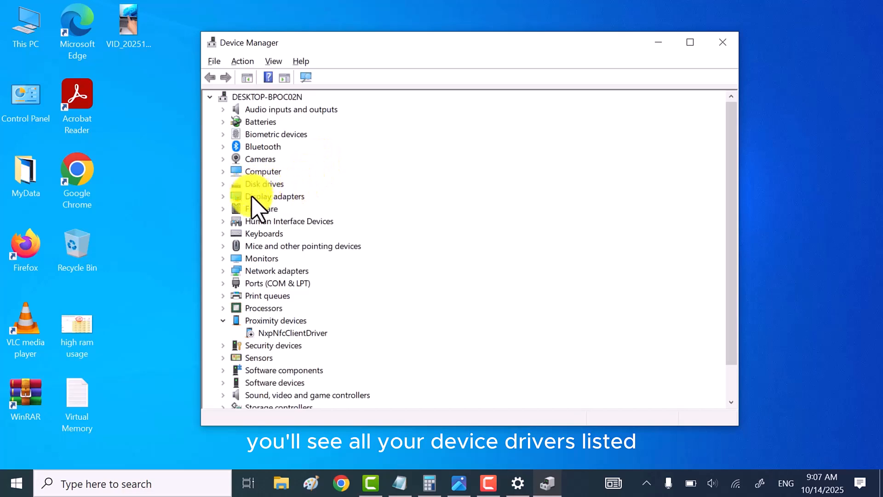
{"action": "left_click", "coordinate": [275, 196]}
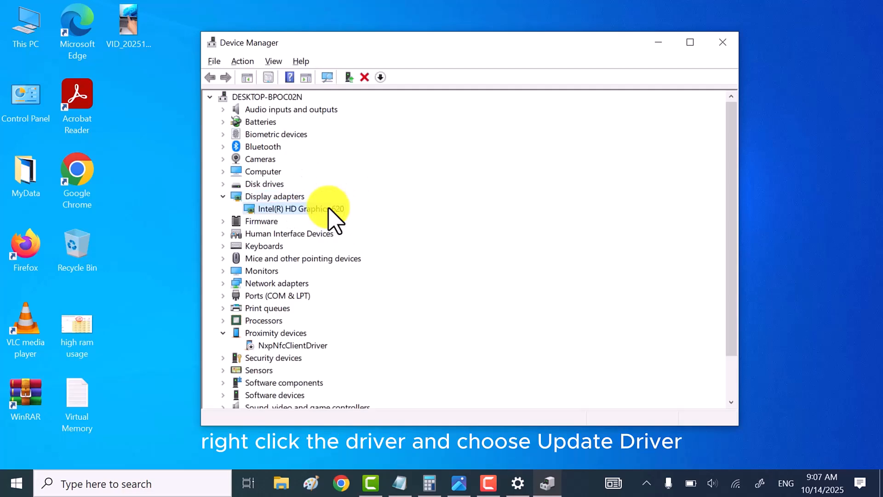
Step: Update the Intel HD Graphics 620 driver via automatic search, then close the result and Device Manager
{"action": "right_click", "coordinate": [297, 208]}
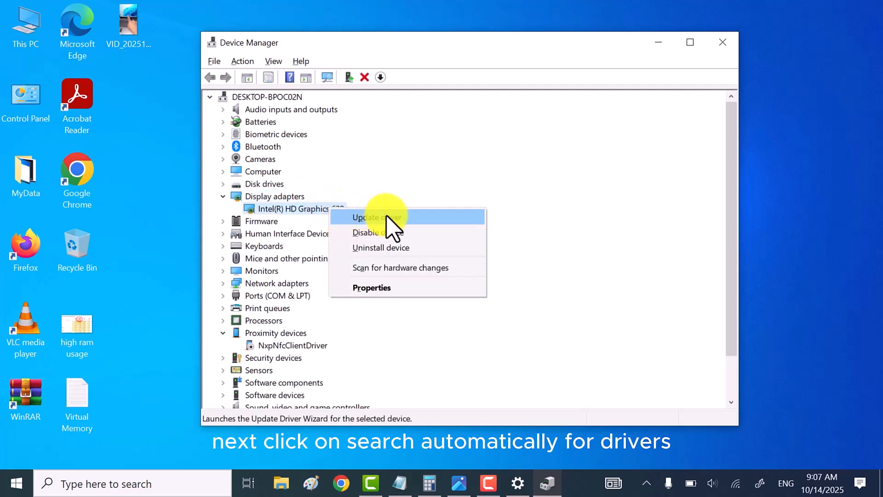
{"action": "left_click", "coordinate": [377, 217]}
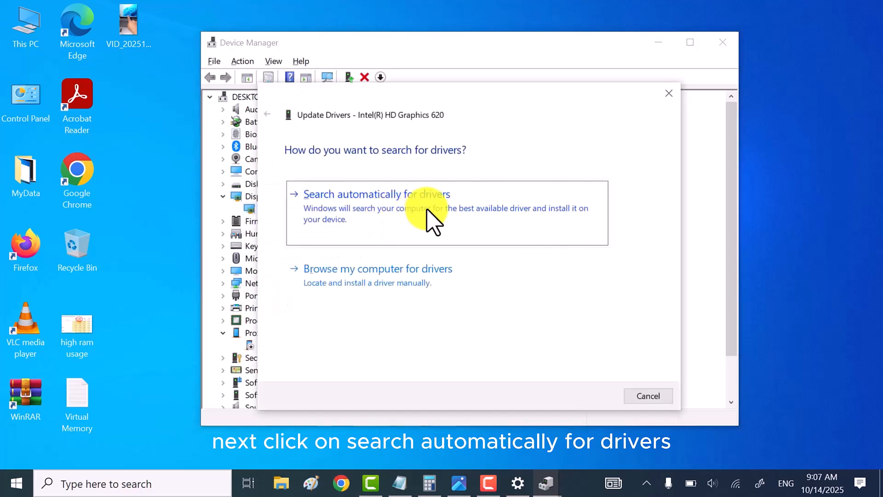
{"action": "left_click", "coordinate": [377, 194]}
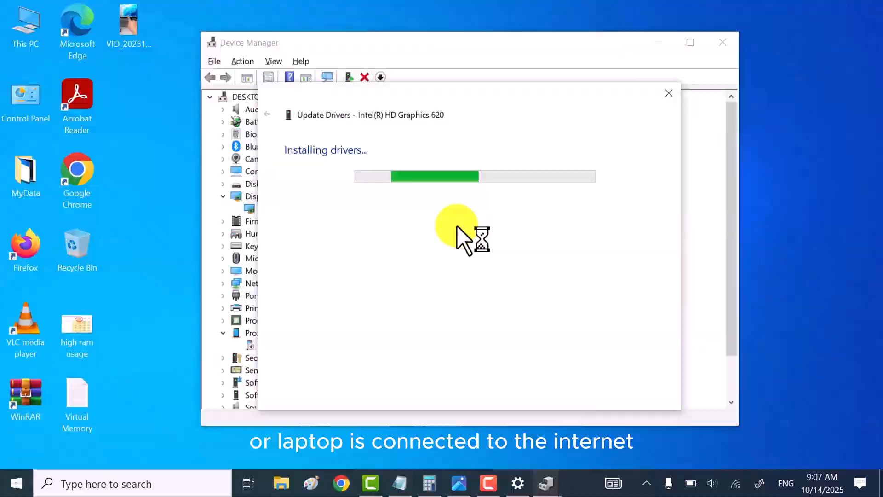
{"action": "mouse_move", "coordinate": [410, 236]}
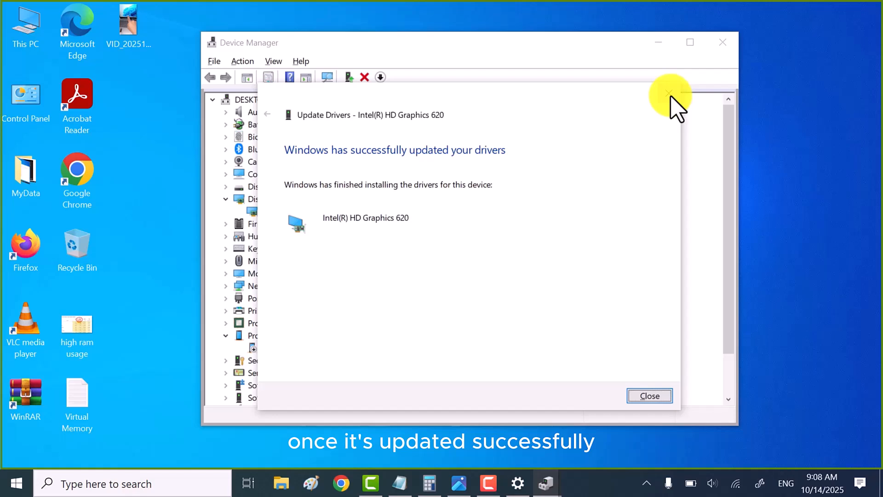
{"action": "left_click", "coordinate": [649, 396]}
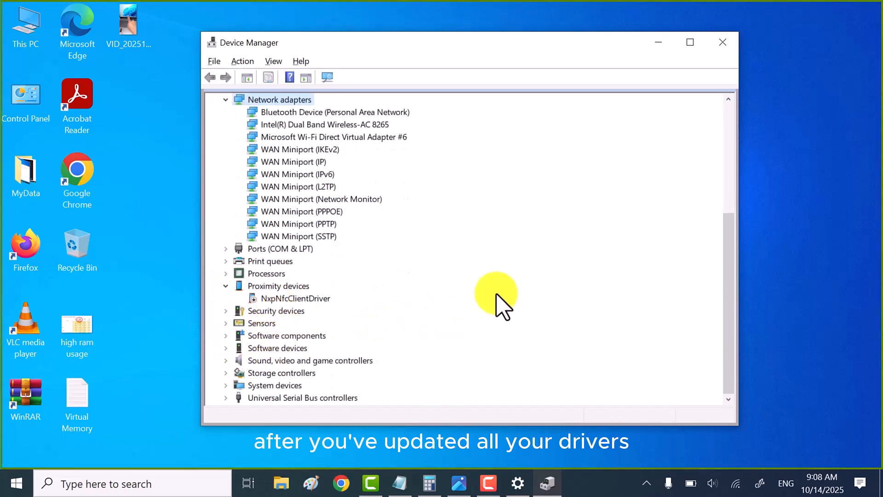
{"action": "left_click", "coordinate": [722, 42]}
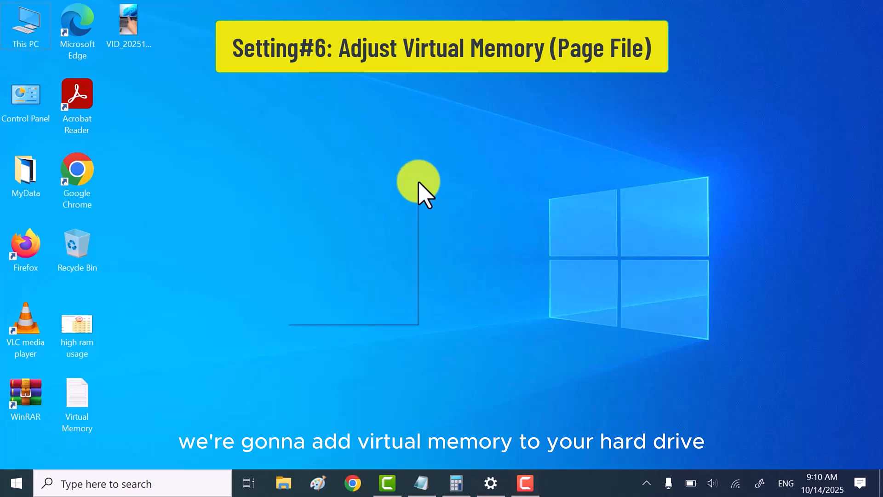
Step: Refresh the desktop and run sysdm.cpl to reach System Properties' Advanced settings
{"action": "right_click", "coordinate": [423, 190]}
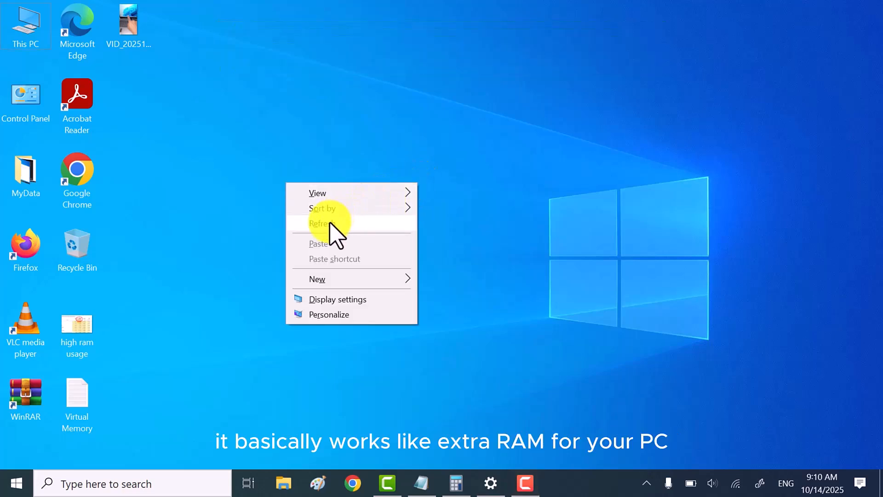
{"action": "left_click", "coordinate": [322, 223]}
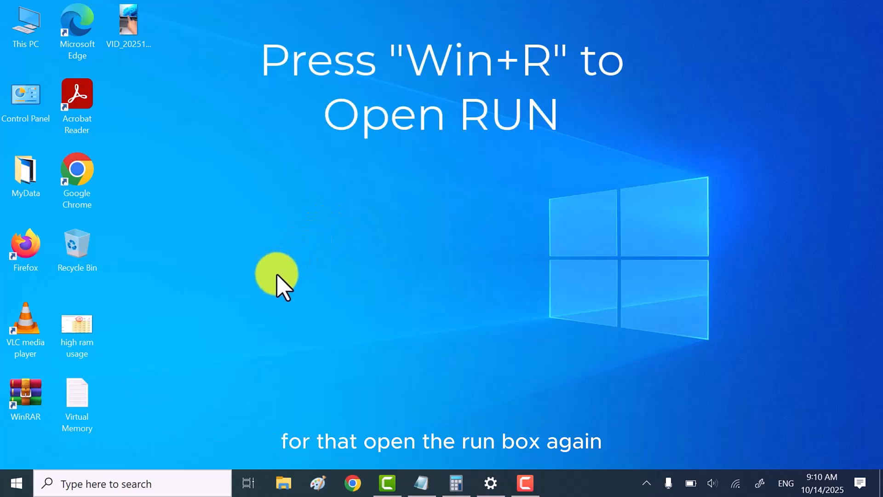
{"action": "key", "text": "Win+r"}
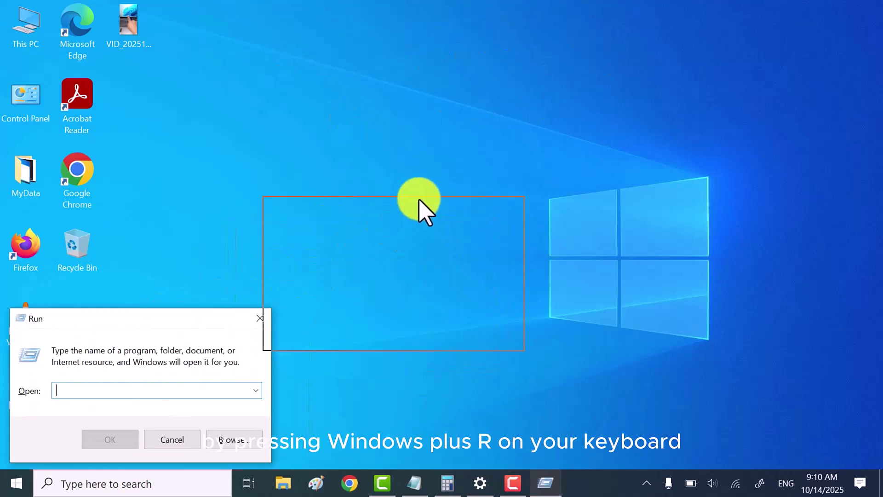
{"action": "type", "text": "sysdm.cpl"}
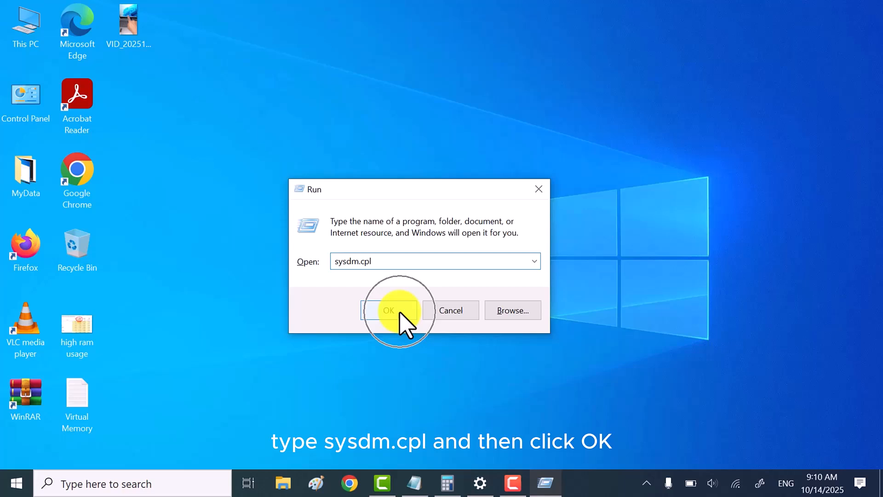
{"action": "left_click", "coordinate": [388, 310]}
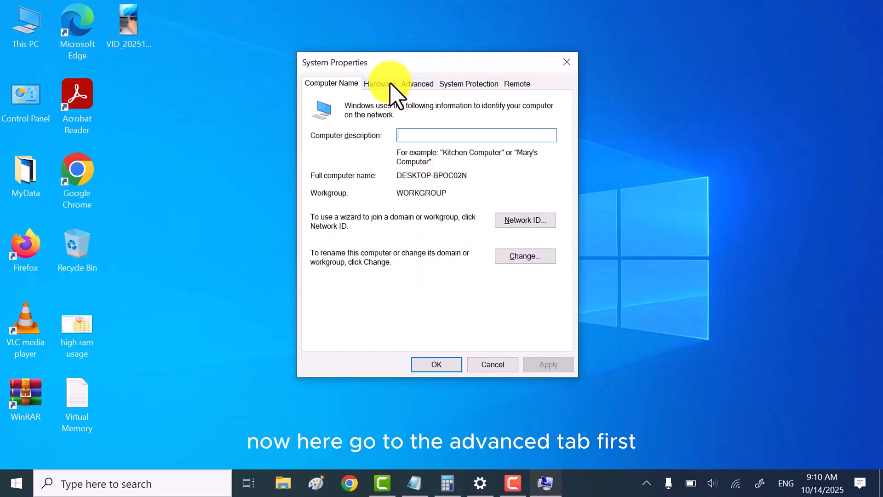
{"action": "left_click", "coordinate": [418, 84]}
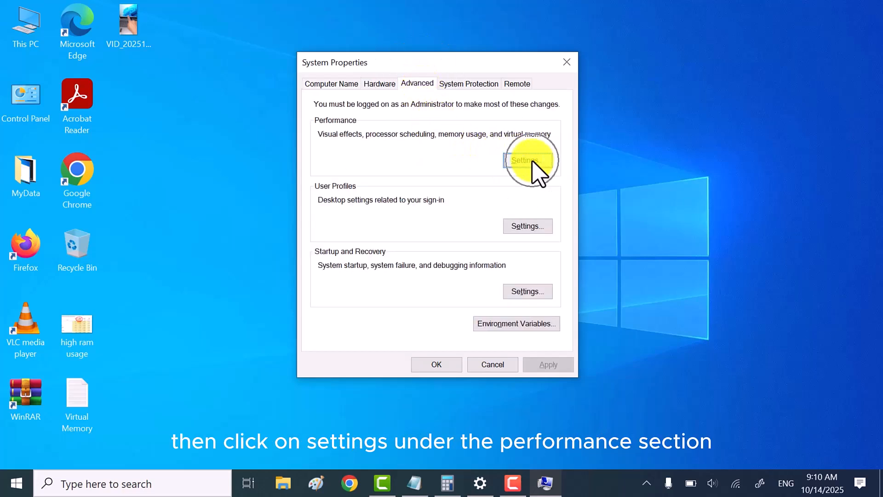
Step: Keep the trimmed visual effects and bring up the Virtual Memory dialog from Advanced
{"action": "left_click", "coordinate": [524, 160]}
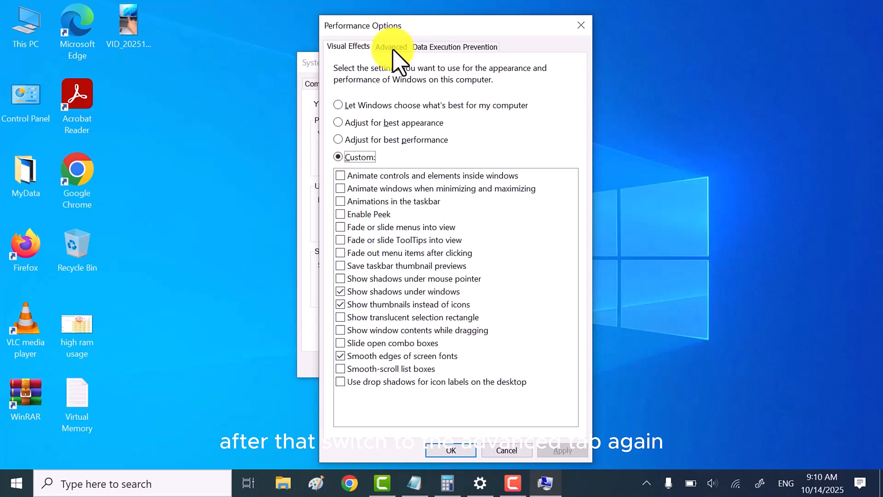
{"action": "left_click", "coordinate": [390, 46]}
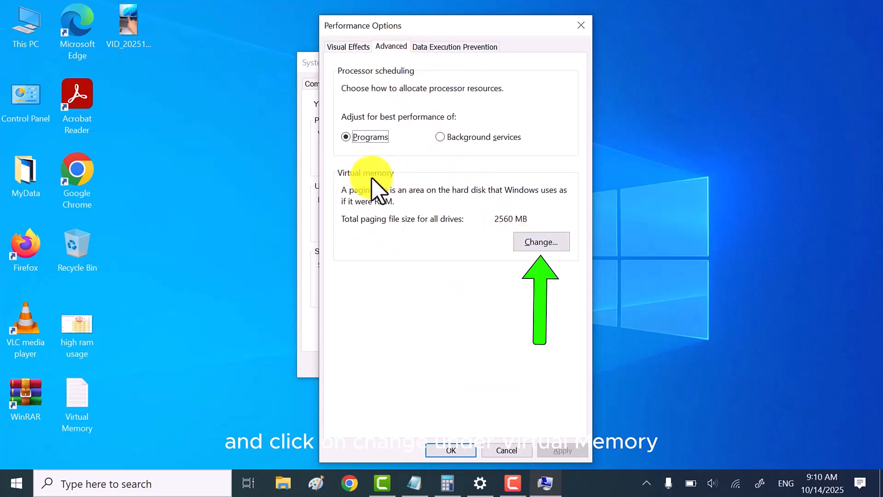
{"action": "left_click", "coordinate": [541, 241]}
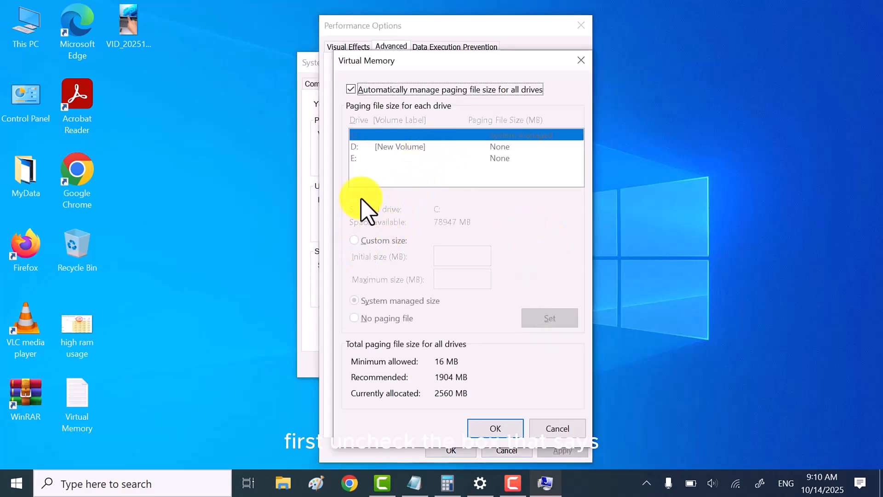
Step: Turn off automatic paging file management and select drive C
{"action": "left_click", "coordinate": [350, 89]}
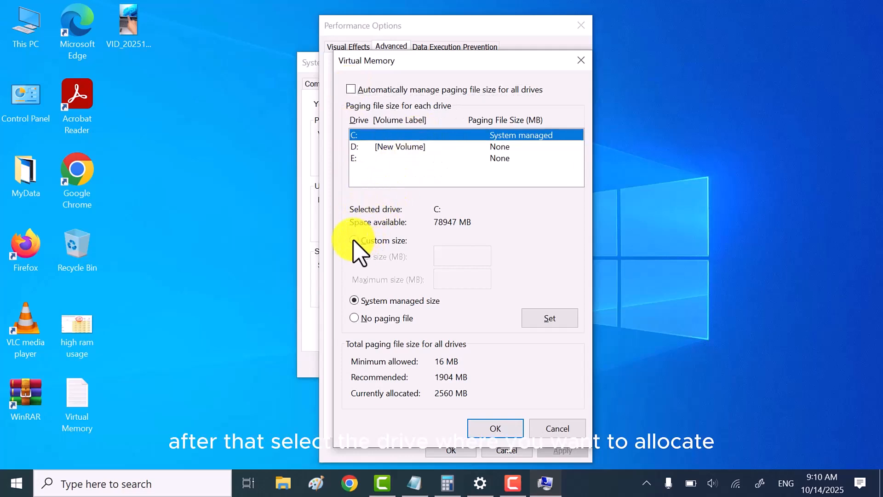
{"action": "left_click", "coordinate": [353, 240]}
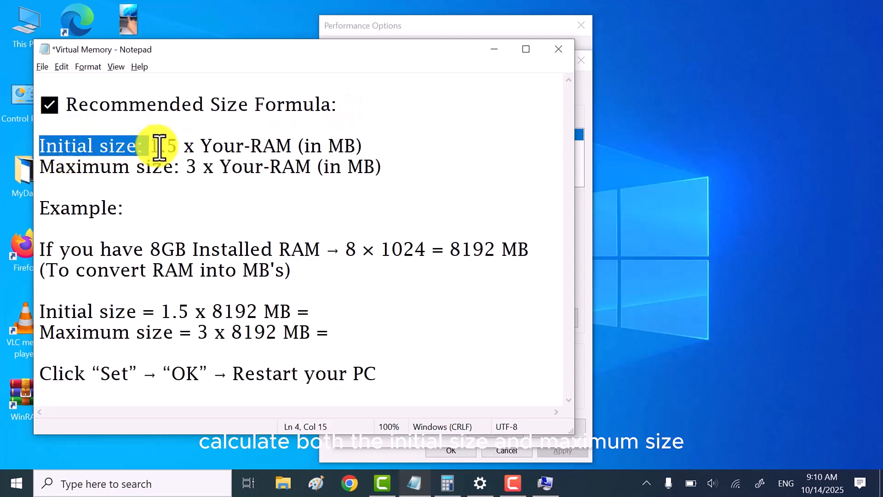
Step: Compute 1.5 x 8192 = 12288 and 3 x 8192 = 24576 in Calculator and note them in Notepad
{"action": "left_click_drag", "start_coordinate": [157, 146], "coordinate": [363, 145]}
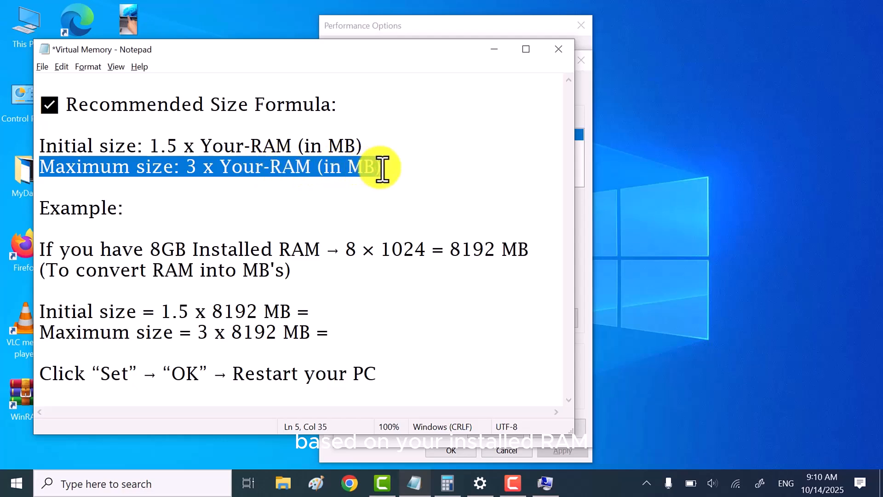
{"action": "double_click", "coordinate": [74, 208]}
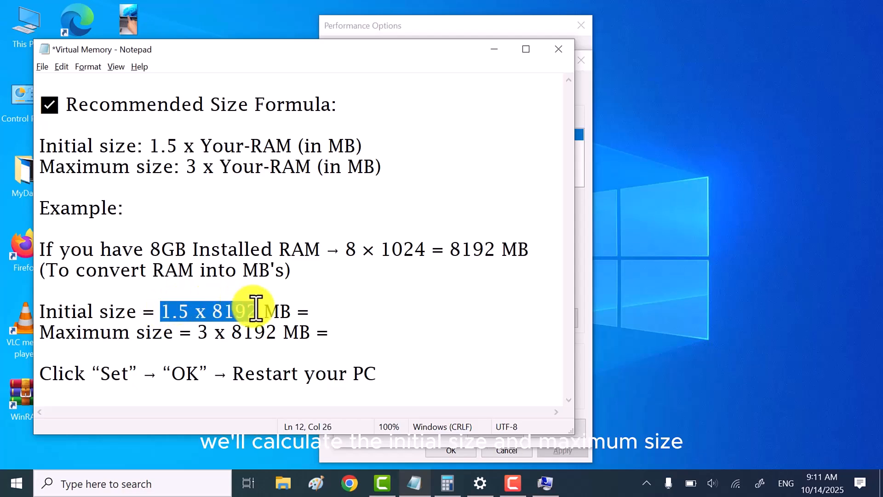
{"action": "left_click", "coordinate": [455, 378]}
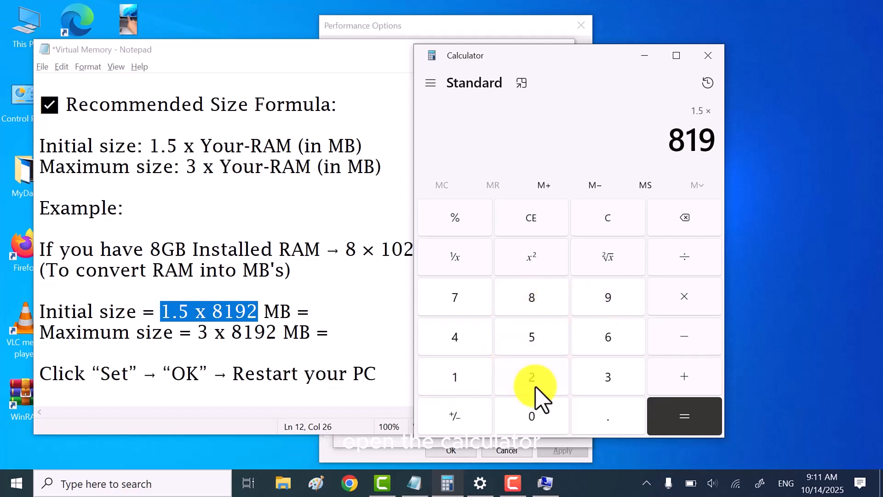
{"action": "left_click", "coordinate": [684, 416]}
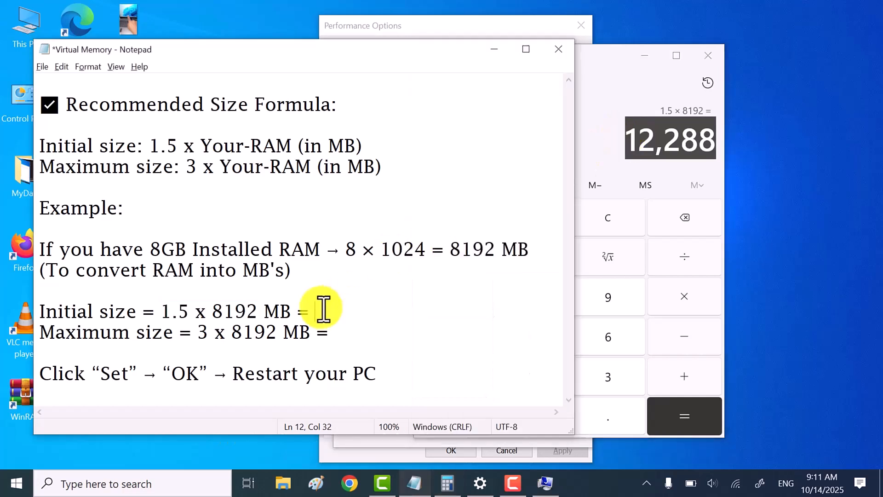
{"action": "type", "text": "12288"}
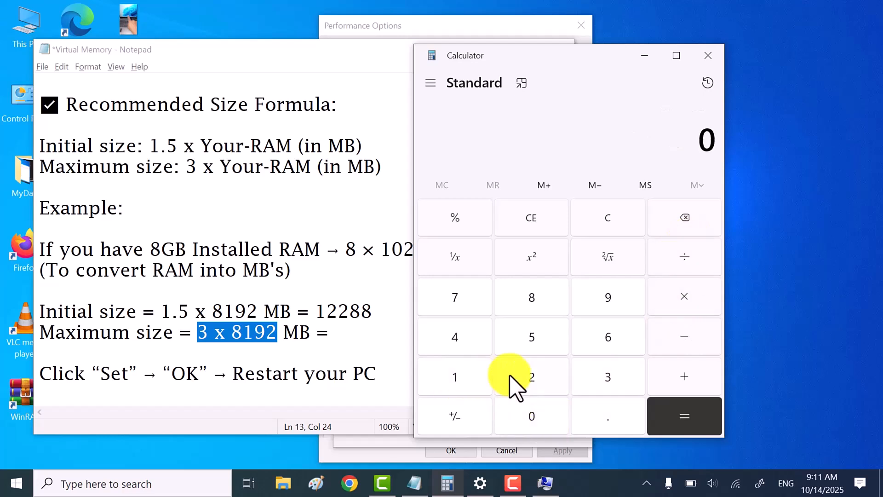
{"action": "left_click", "coordinate": [607, 376]}
{"action": "type", "text": " 24576"}
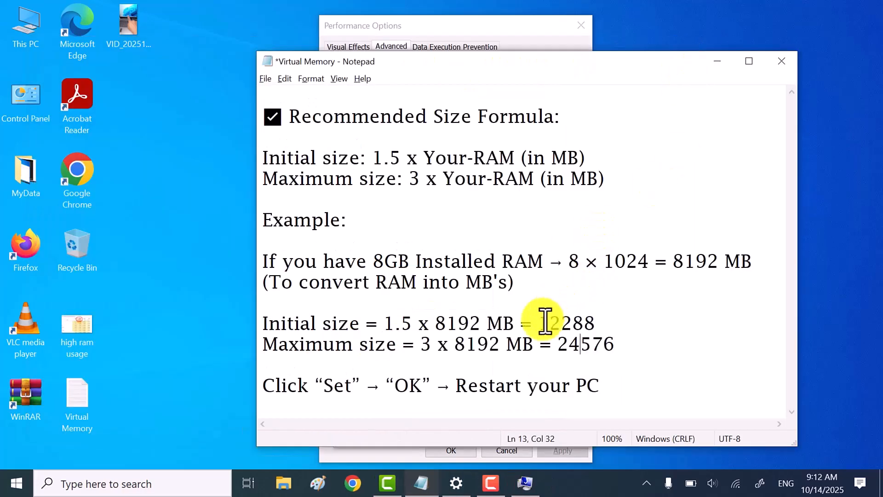
{"action": "double_click", "coordinate": [565, 323]}
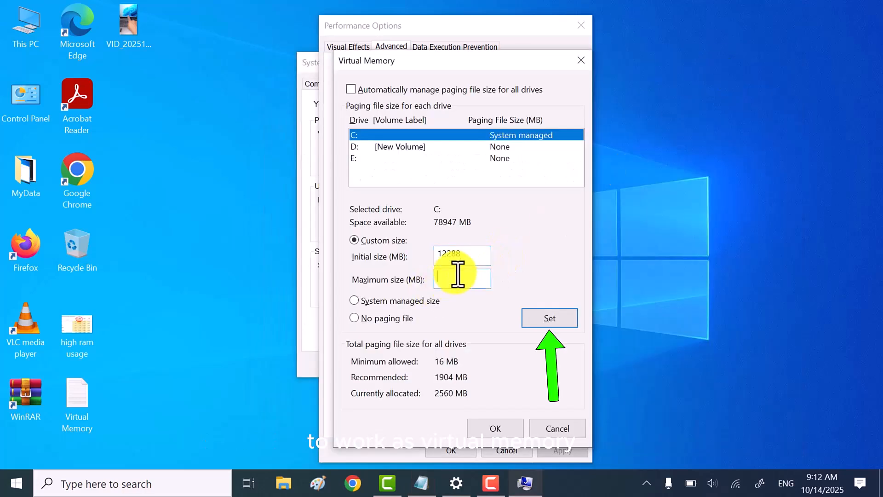
Step: Set drive C's custom paging file to 12288–24576 MB and check drive D
{"action": "type", "text": "24576"}
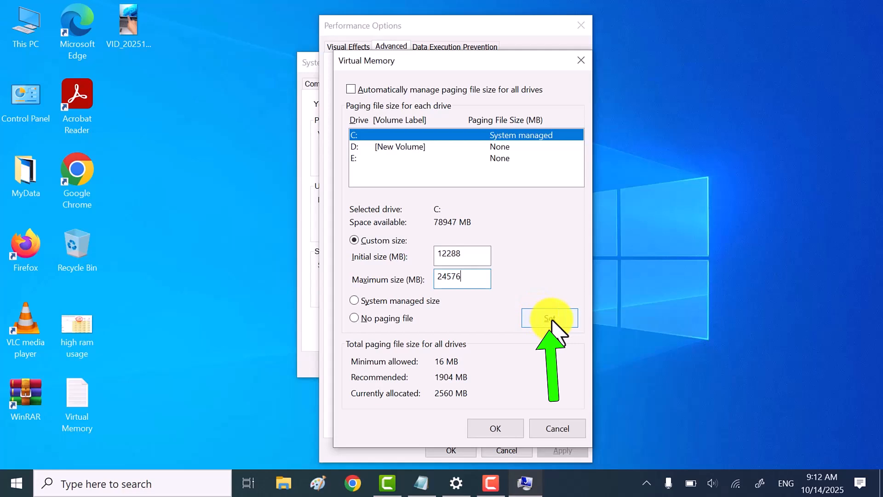
{"action": "left_click", "coordinate": [549, 318]}
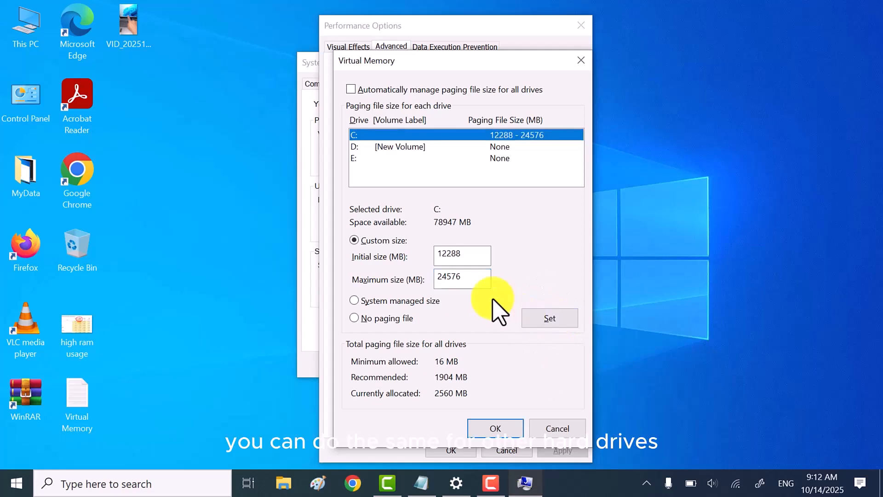
{"action": "left_click", "coordinate": [399, 146]}
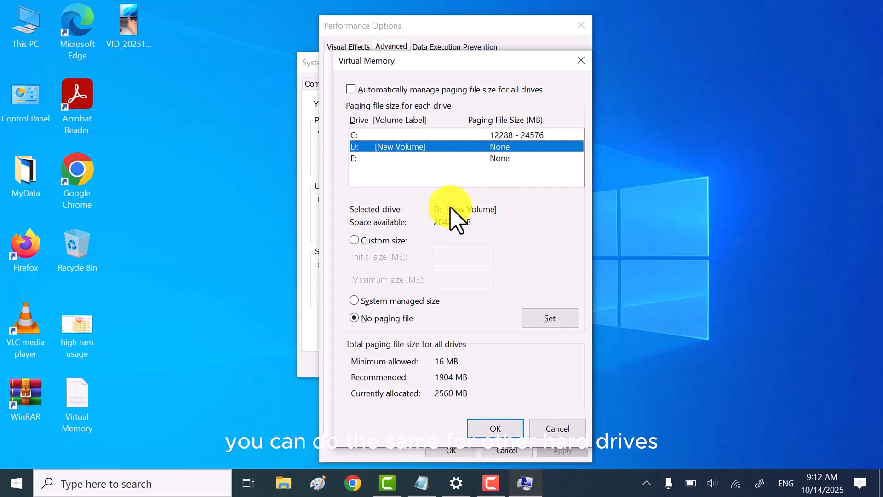
{"action": "left_click", "coordinate": [353, 240]}
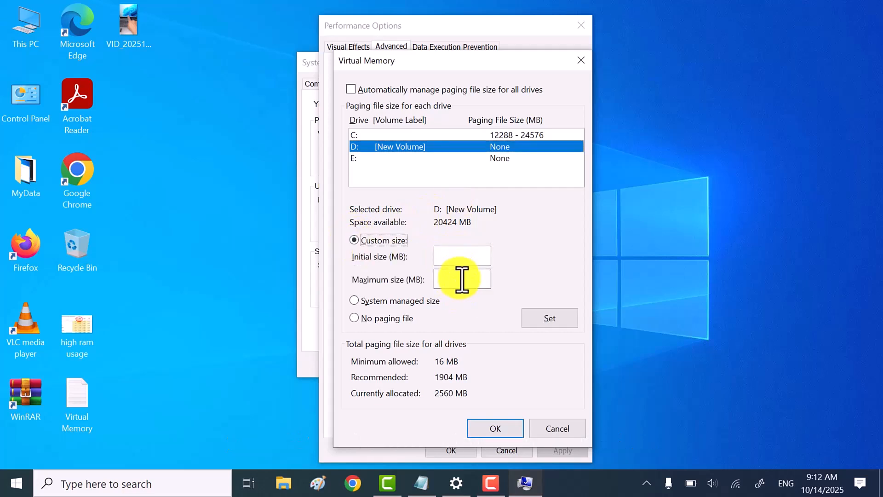
{"action": "mouse_move", "coordinate": [535, 224]}
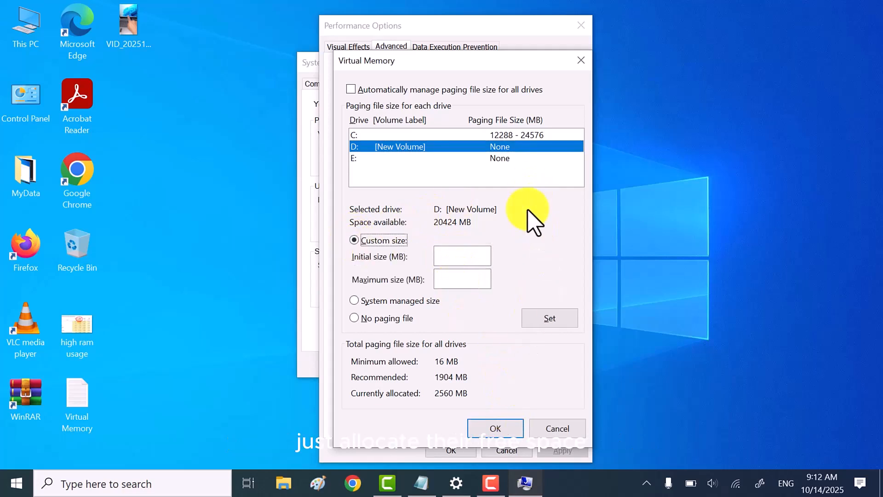
{"action": "mouse_move", "coordinate": [495, 428]}
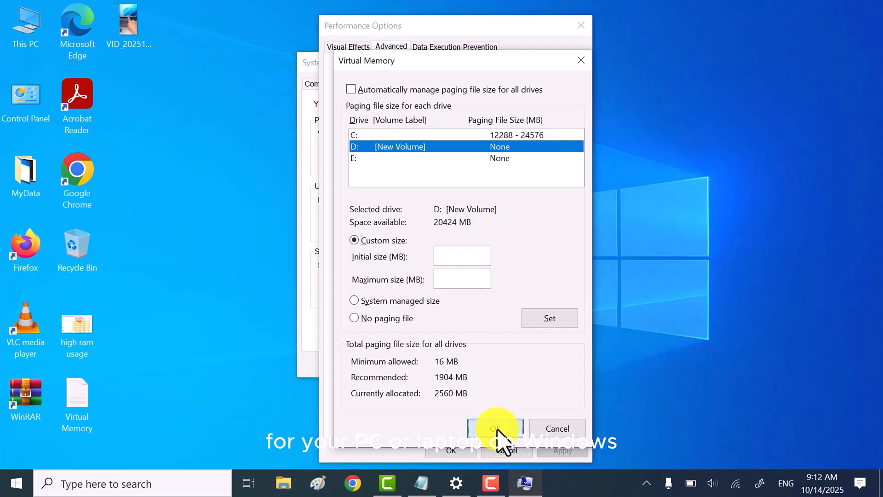
Step: Confirm Virtual Memory, Performance Options and System Properties back to the desktop
{"action": "left_click", "coordinate": [495, 428]}
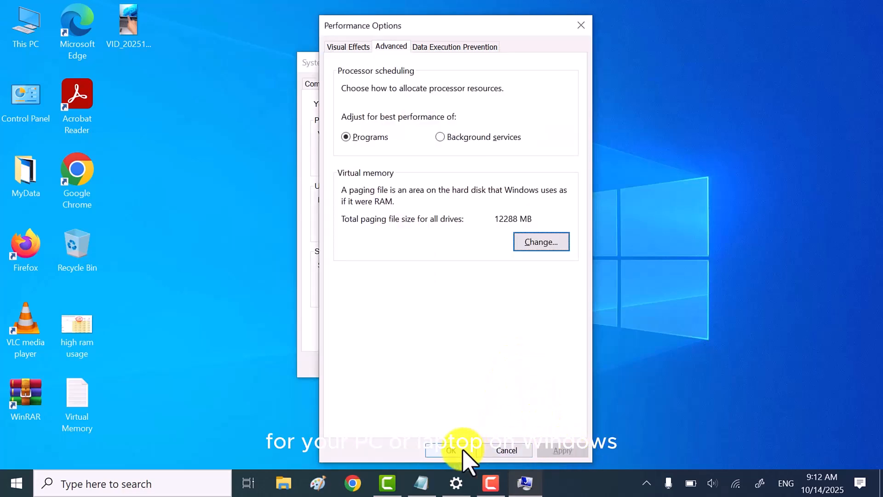
{"action": "left_click", "coordinate": [451, 451]}
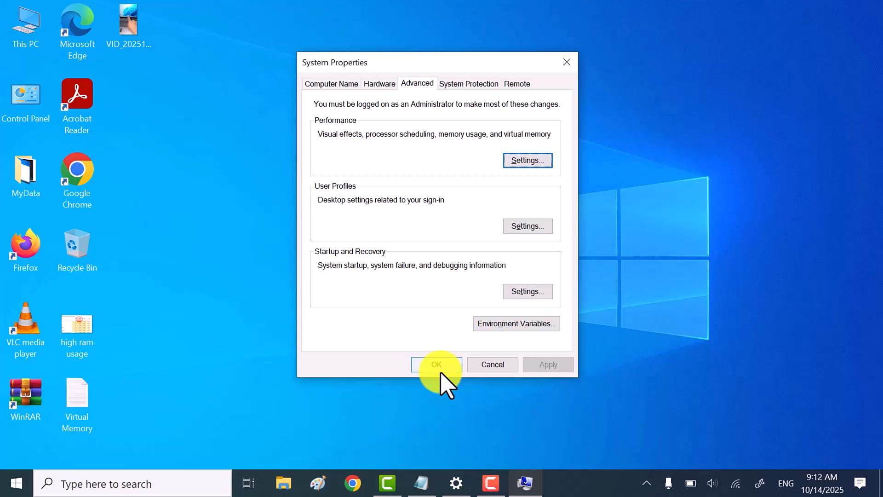
{"action": "left_click", "coordinate": [436, 364]}
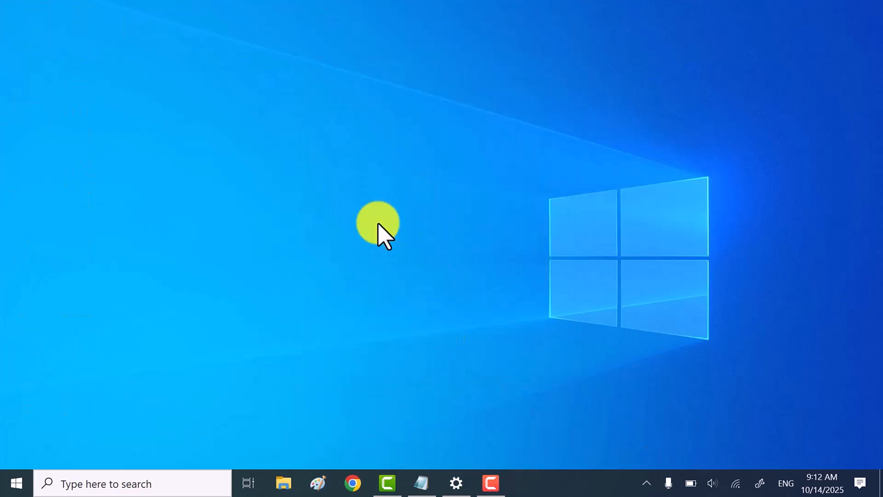
Step: Restart the PC from the Start menu's Power options
{"action": "left_click", "coordinate": [15, 481]}
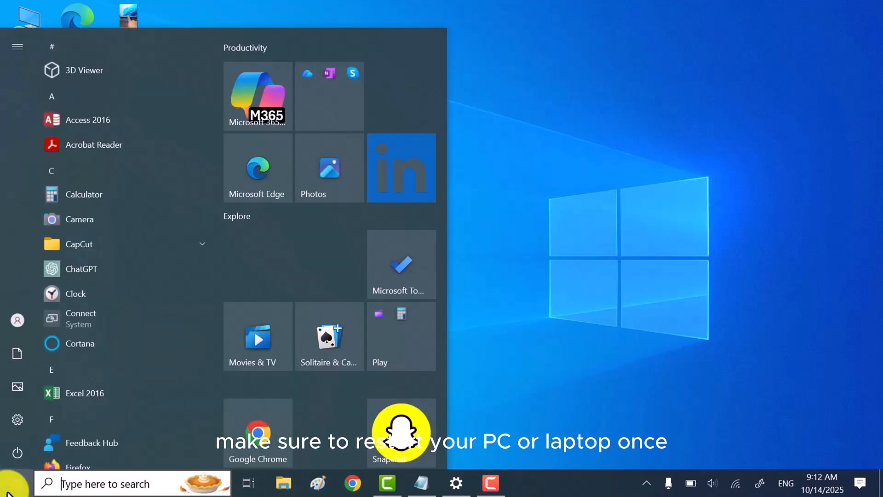
{"action": "left_click", "coordinate": [15, 451]}
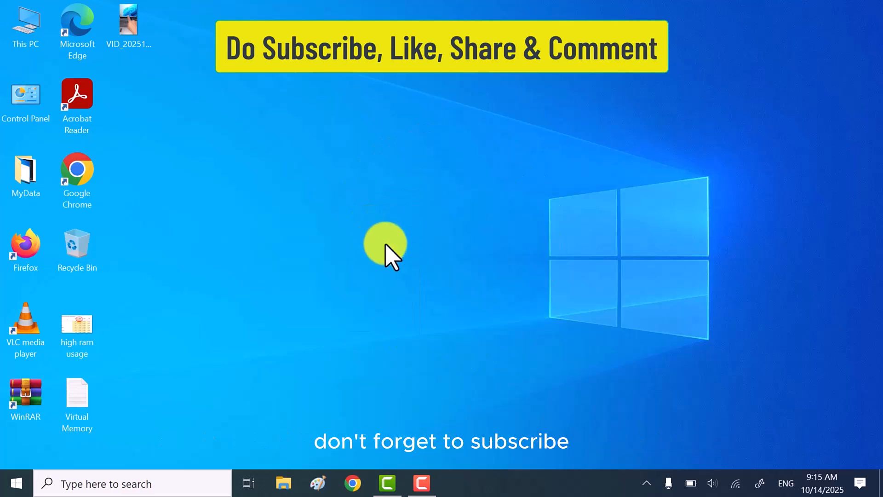
{"action": "mouse_move", "coordinate": [407, 221]}
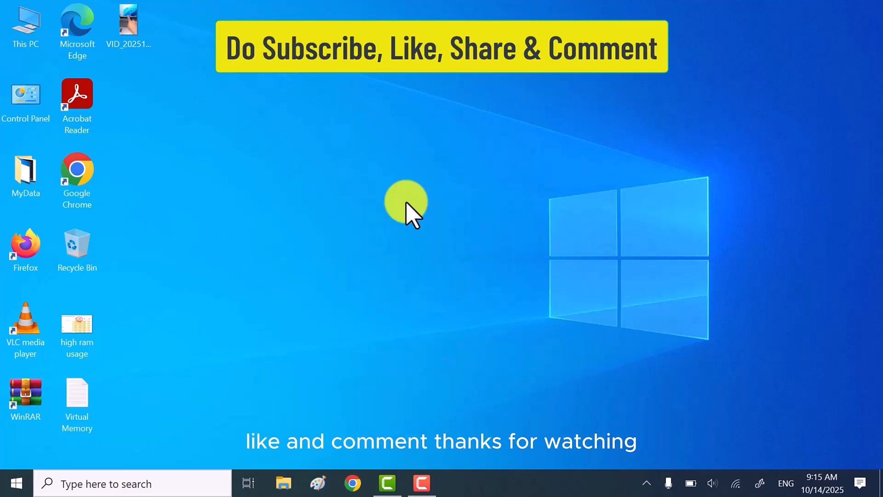